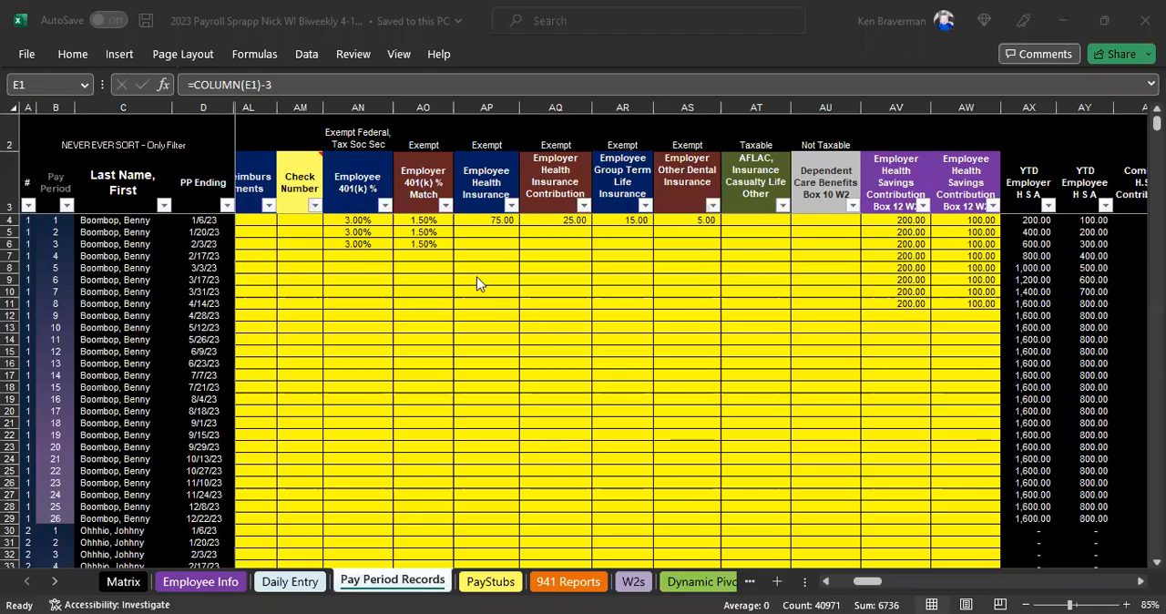
mouse_move(688, 276)
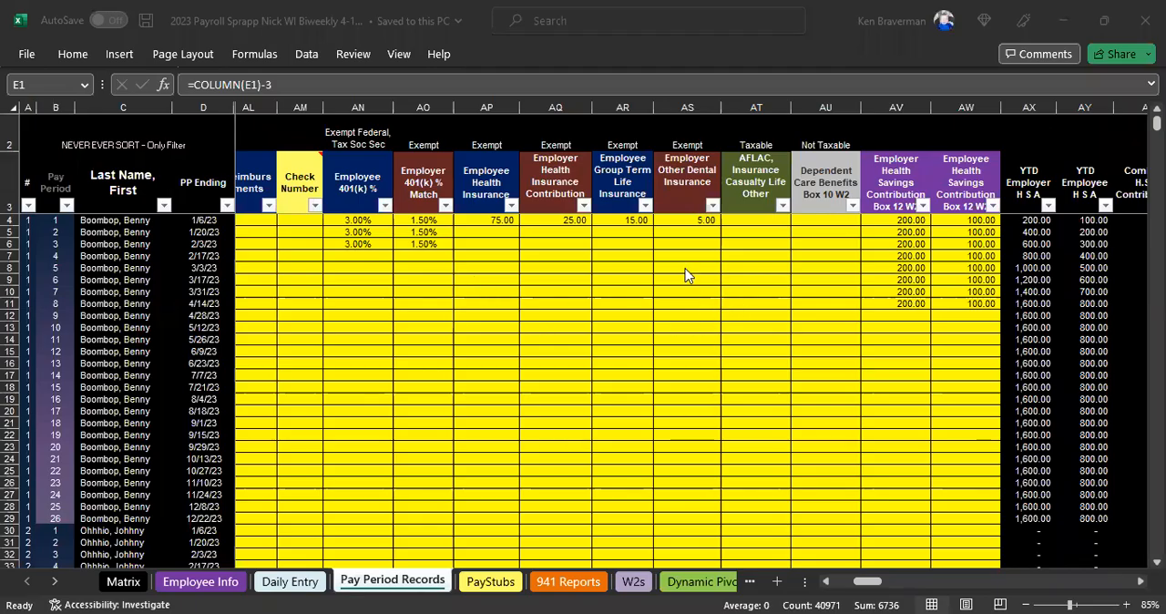
mouse_move(622, 272)
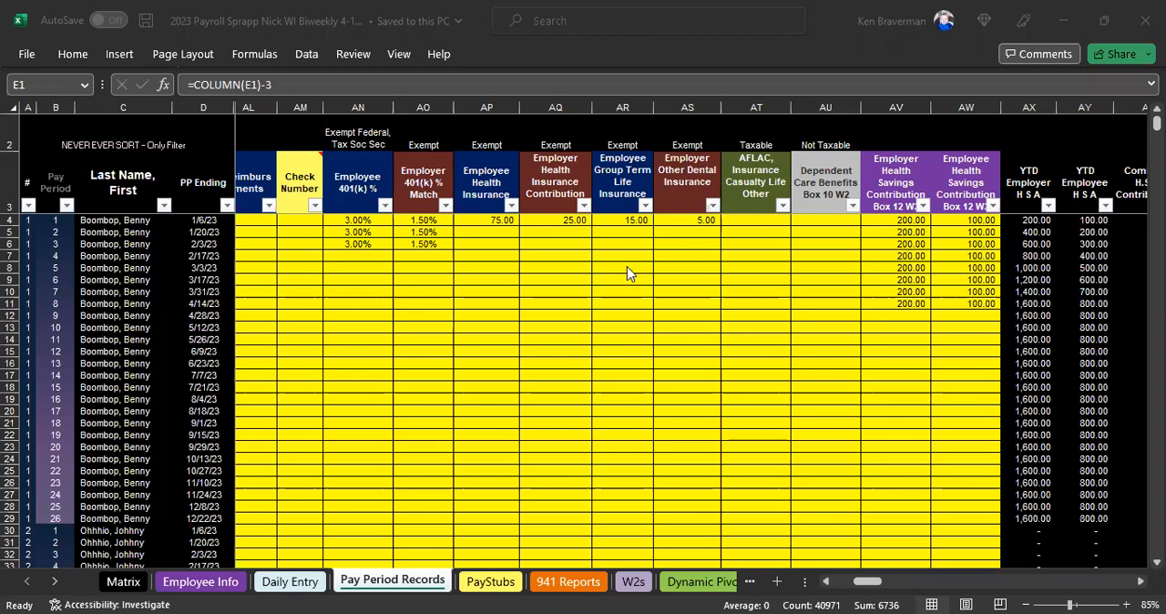
mouse_move(738, 276)
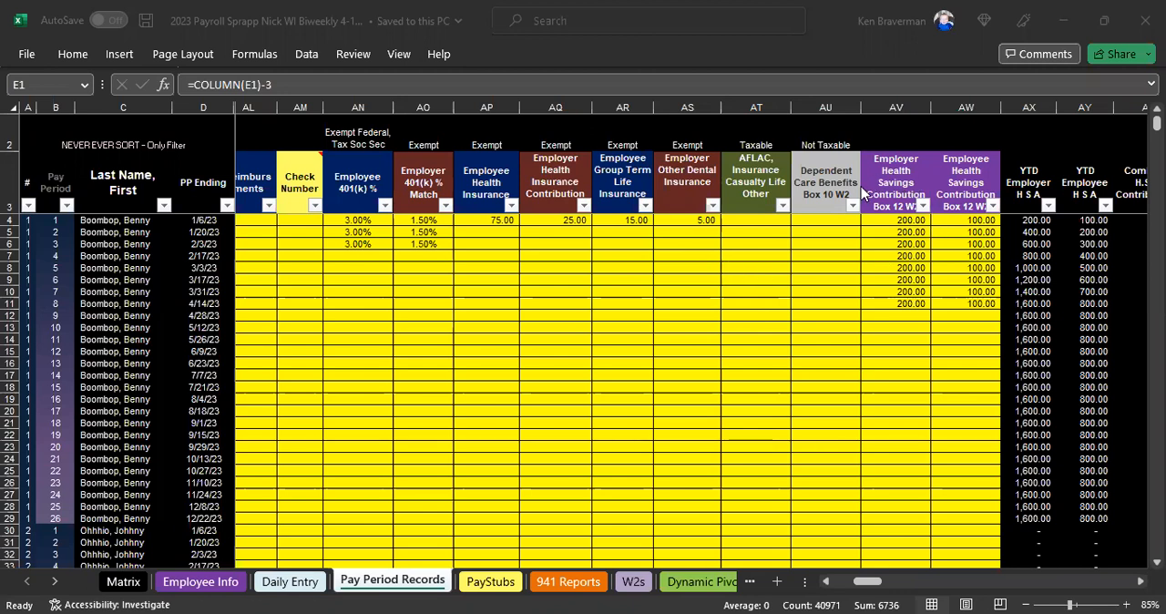
mouse_move(838, 240)
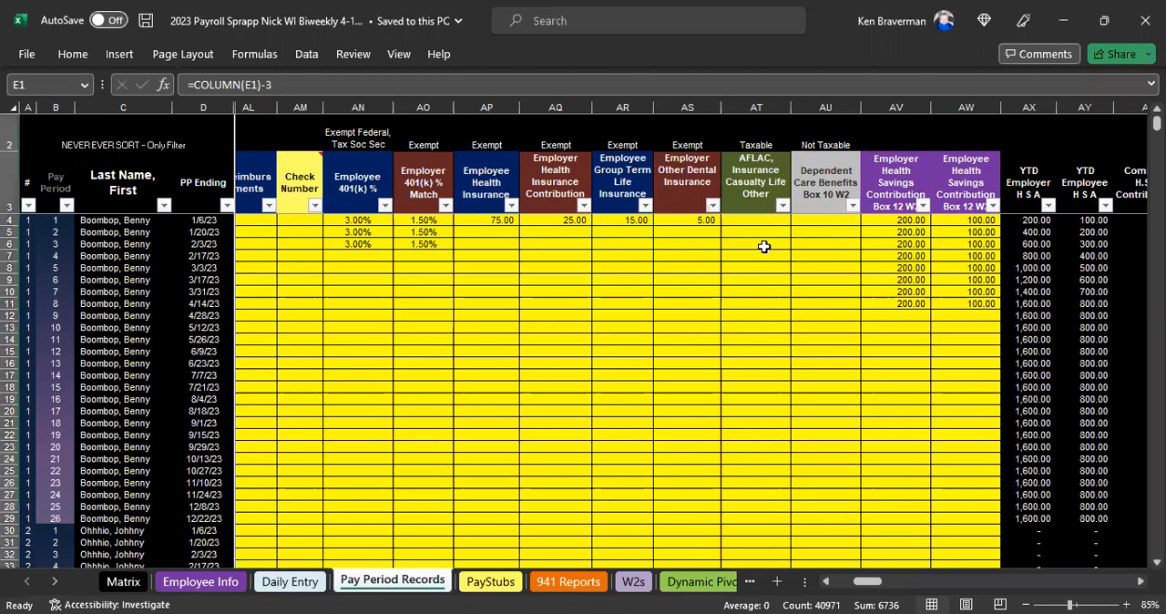
mouse_move(765, 279)
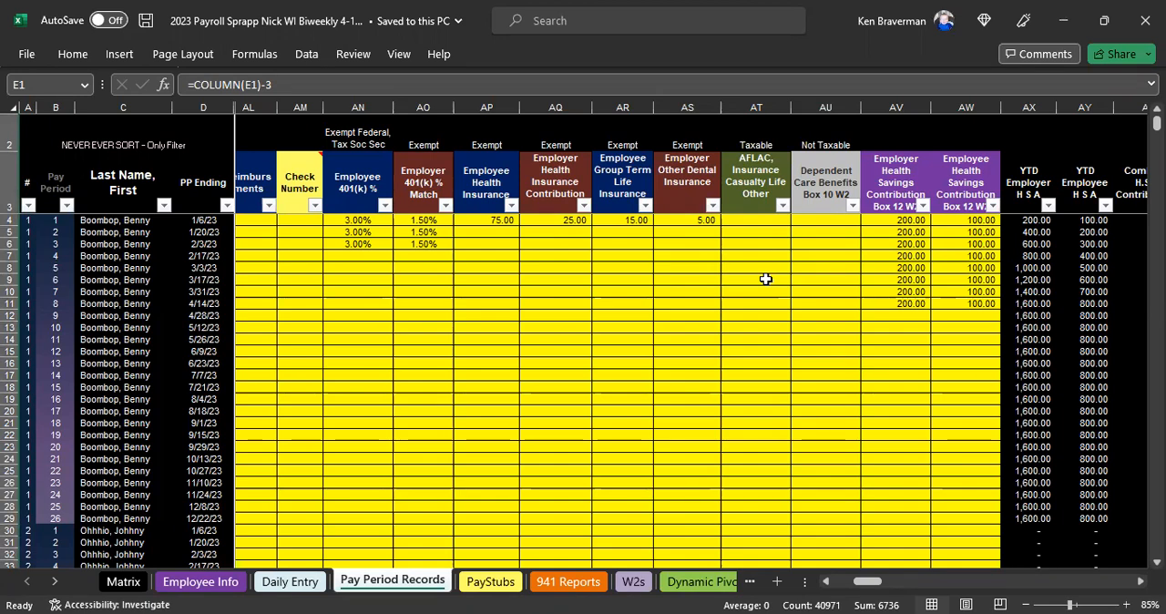
mouse_move(735, 340)
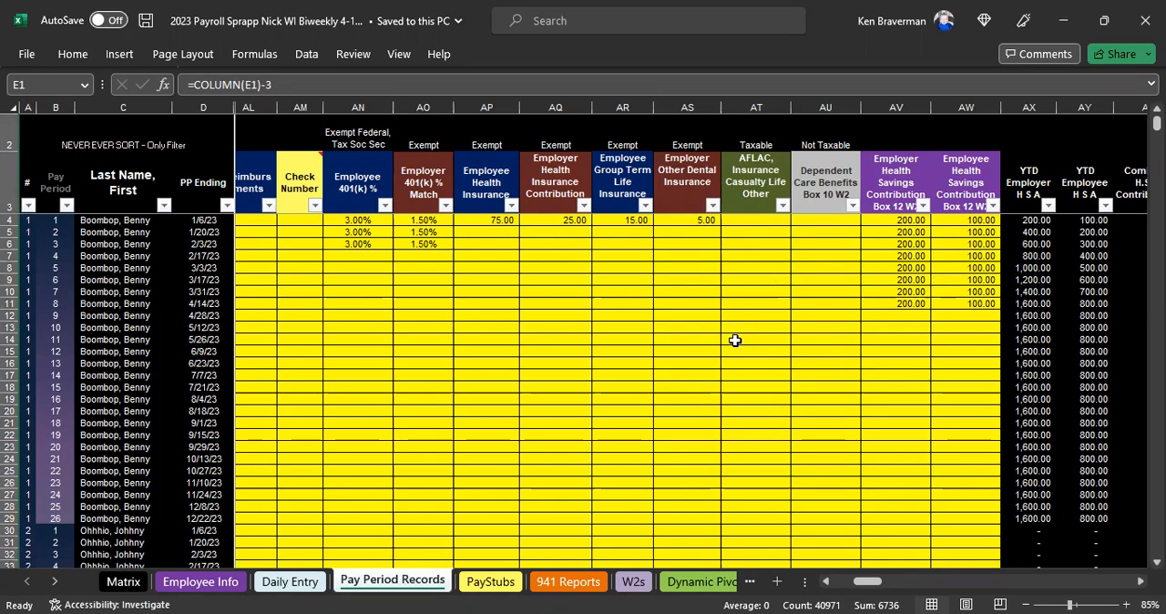
- Inspect the YTD H.S.A. Contributions column BA and its row-11 formula
click(1107, 603)
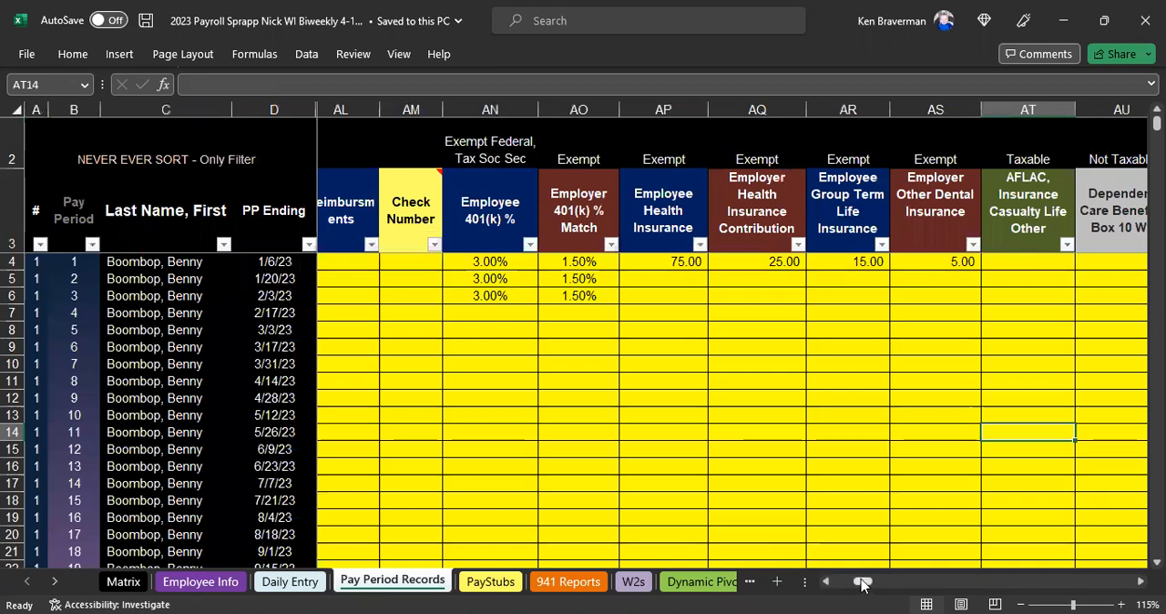
scroll(right, 3)
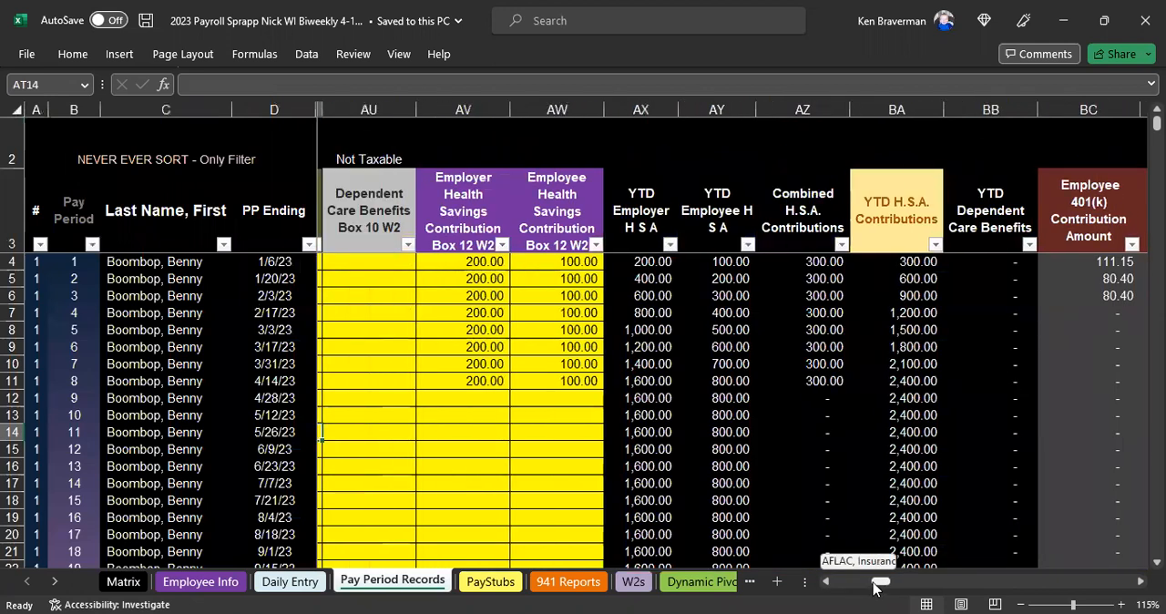
scroll(left, 3)
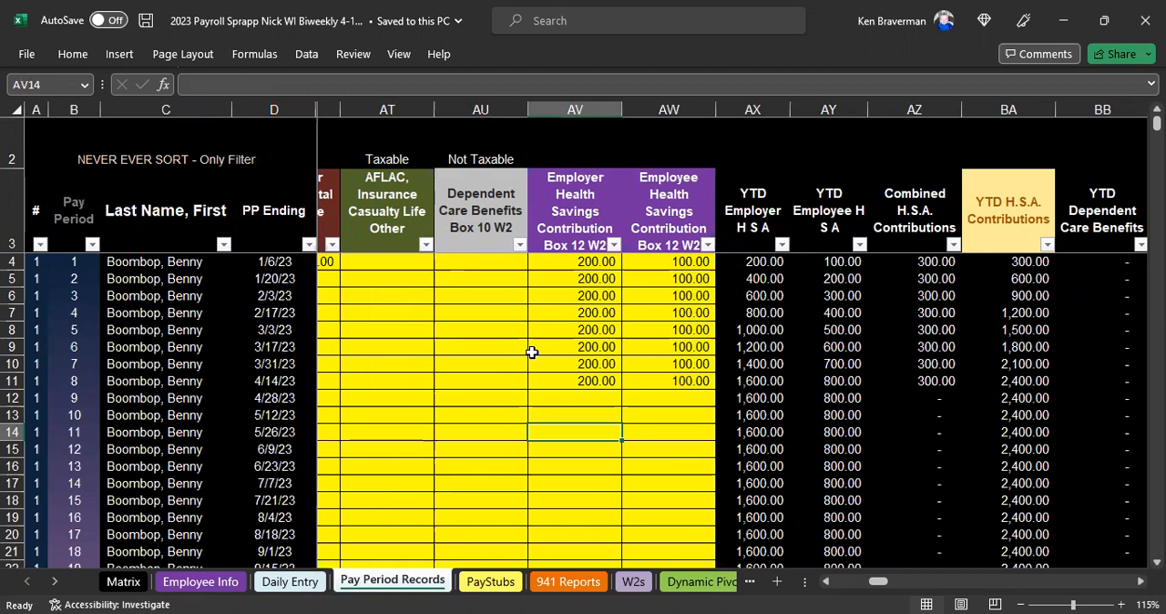
mouse_move(650, 330)
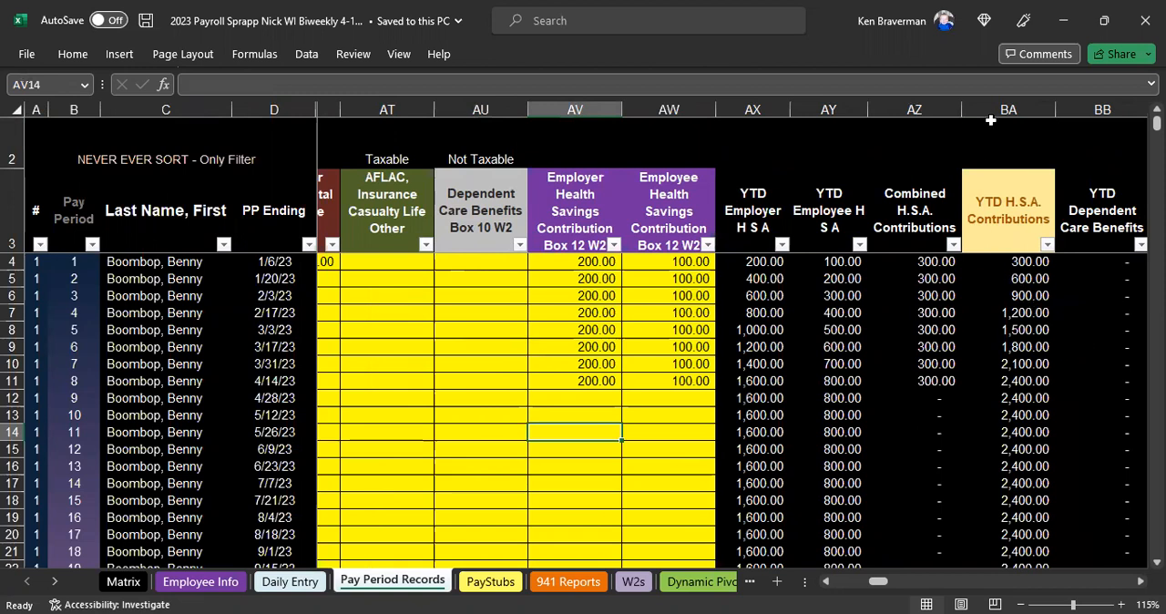
click(1008, 109)
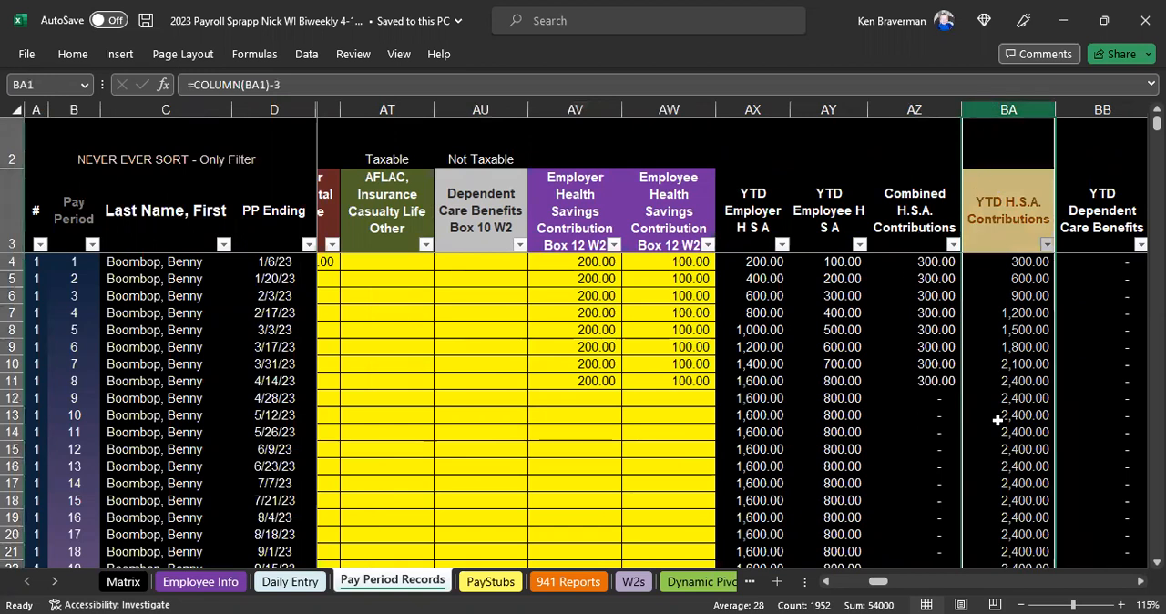
click(1007, 381)
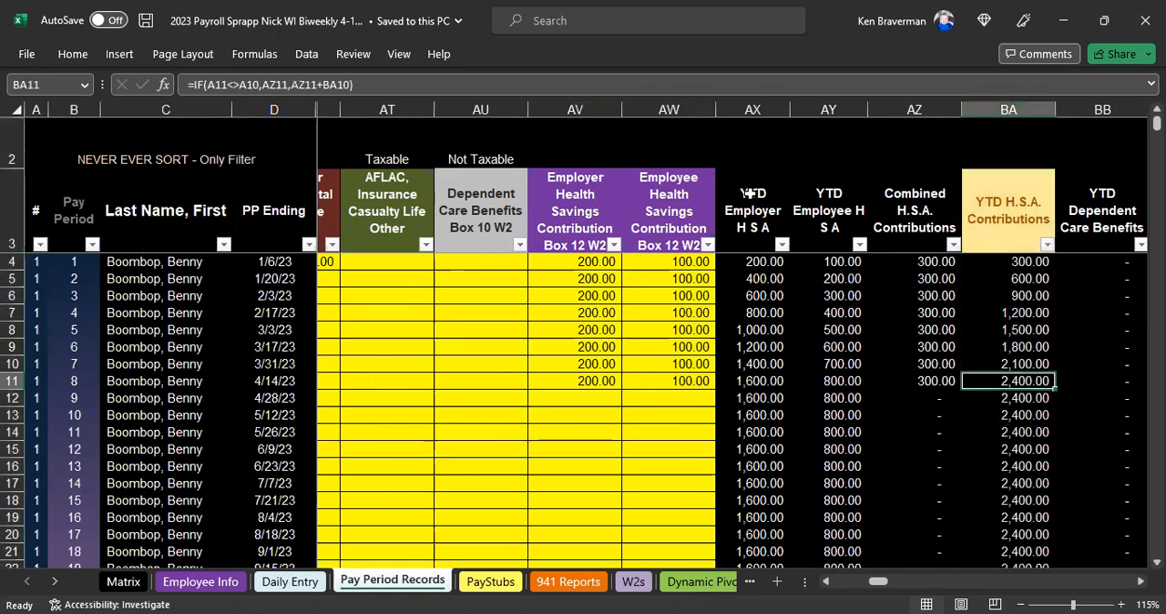
click(1008, 109)
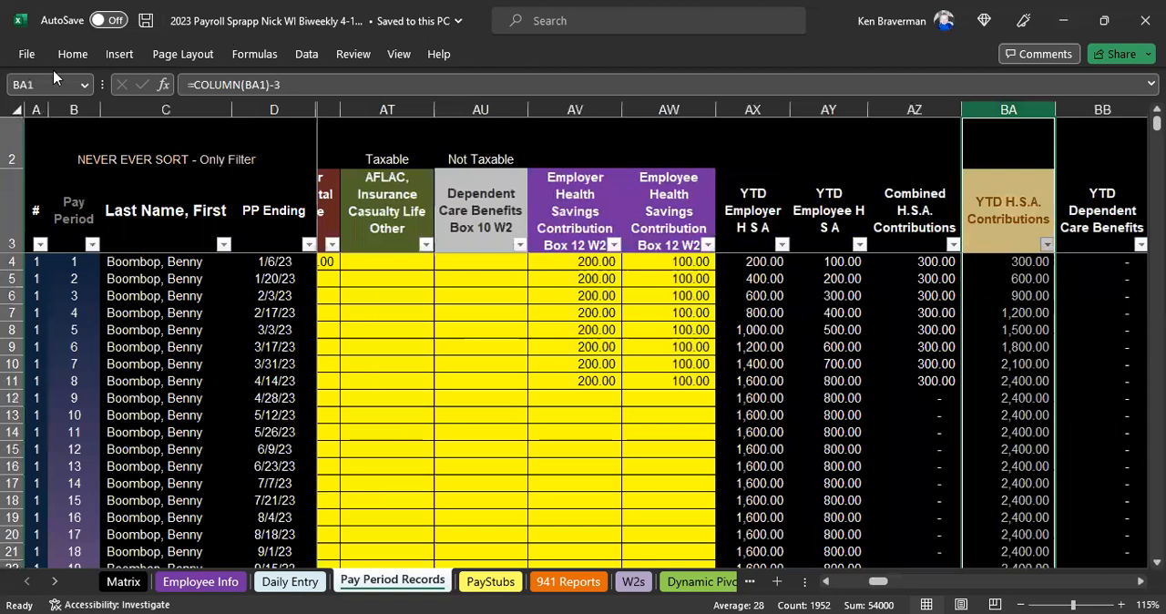
click(72, 54)
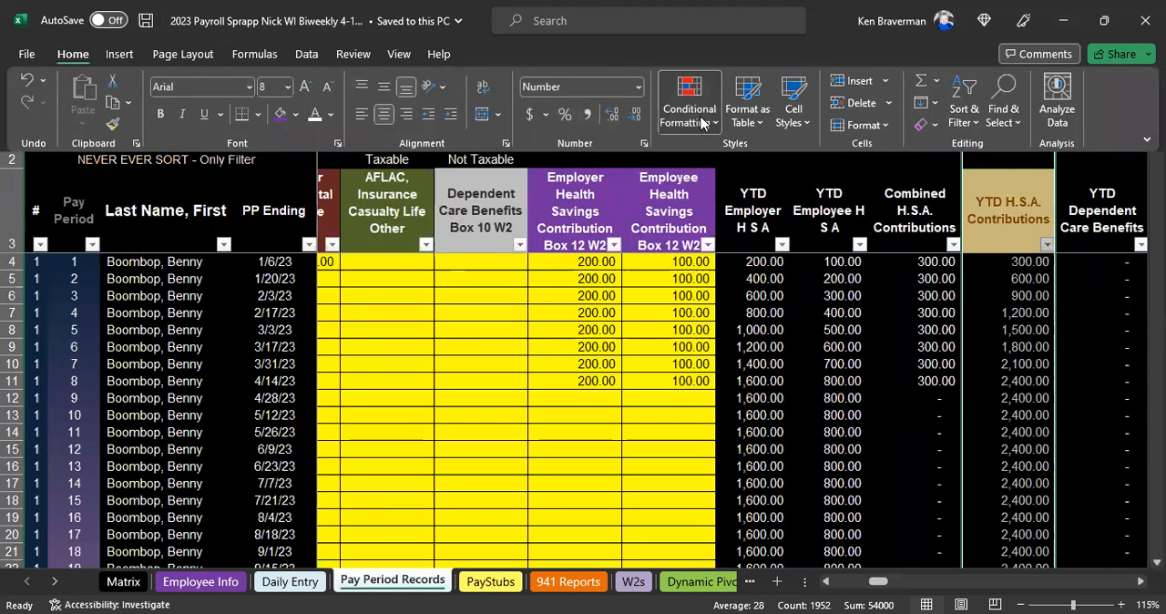
click(689, 95)
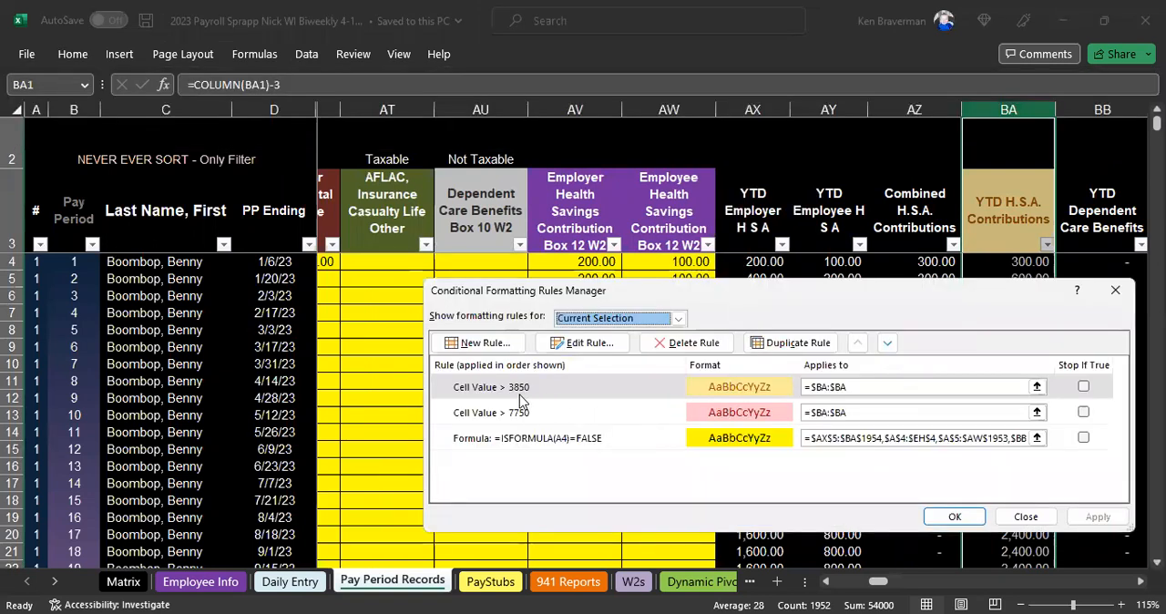
mouse_move(490, 411)
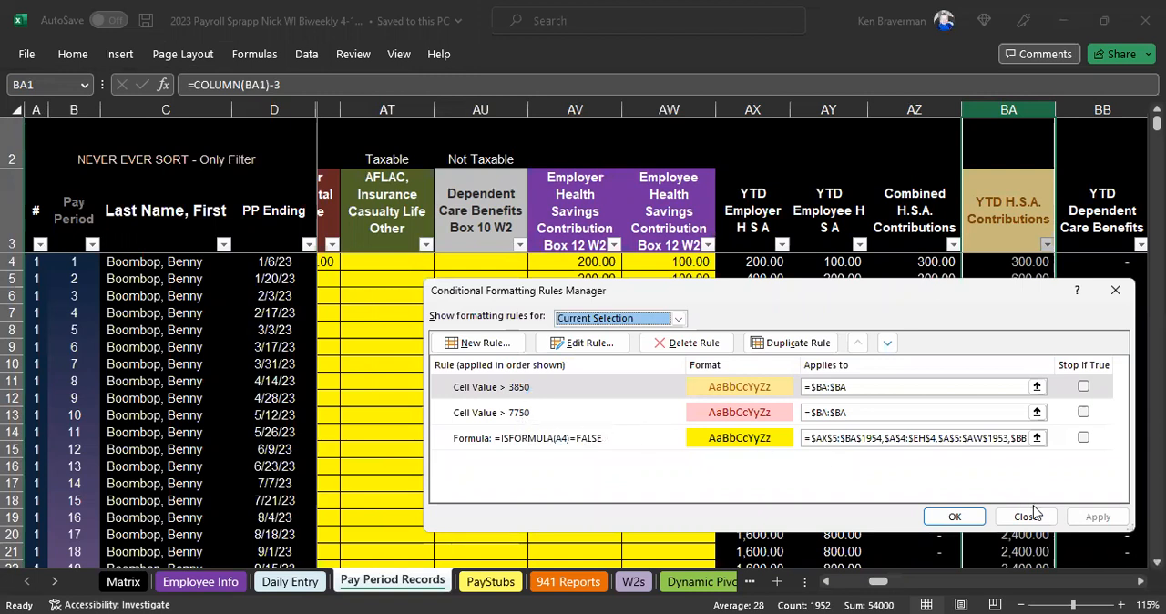
mouse_move(1024, 516)
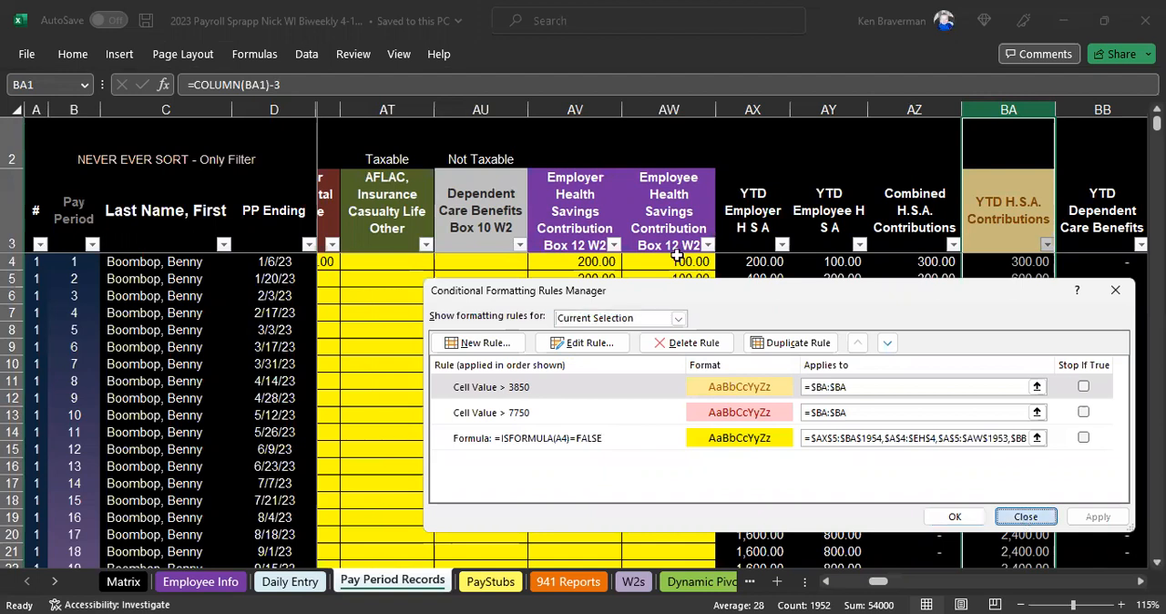
click(1024, 516)
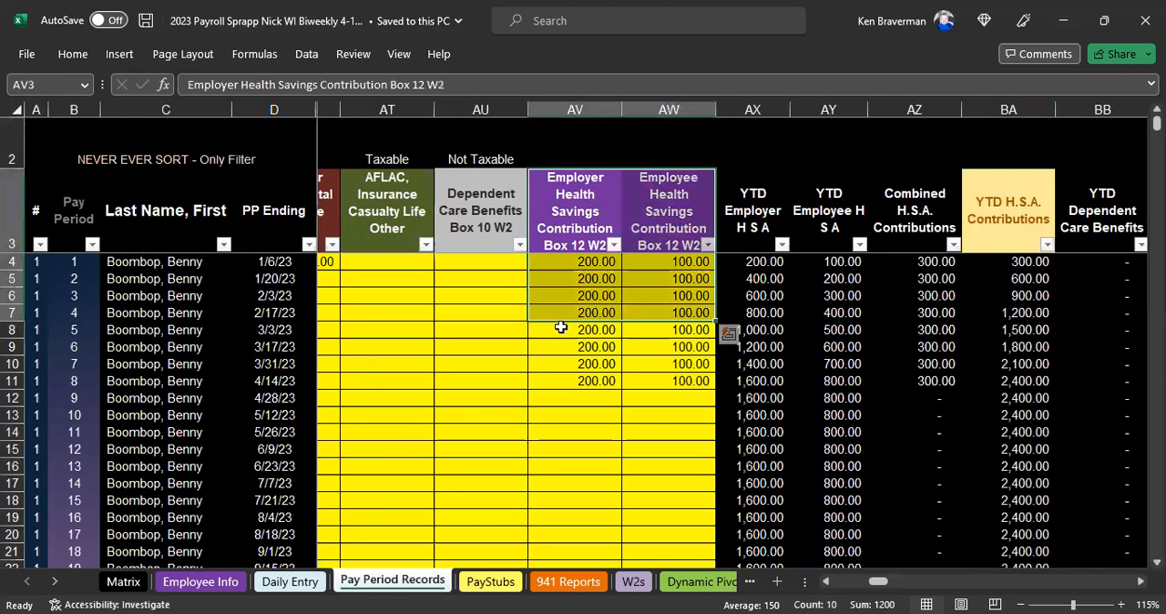
- Select the eight employer HSA amounts in AV4:AV11 to check their sum
click(574, 295)
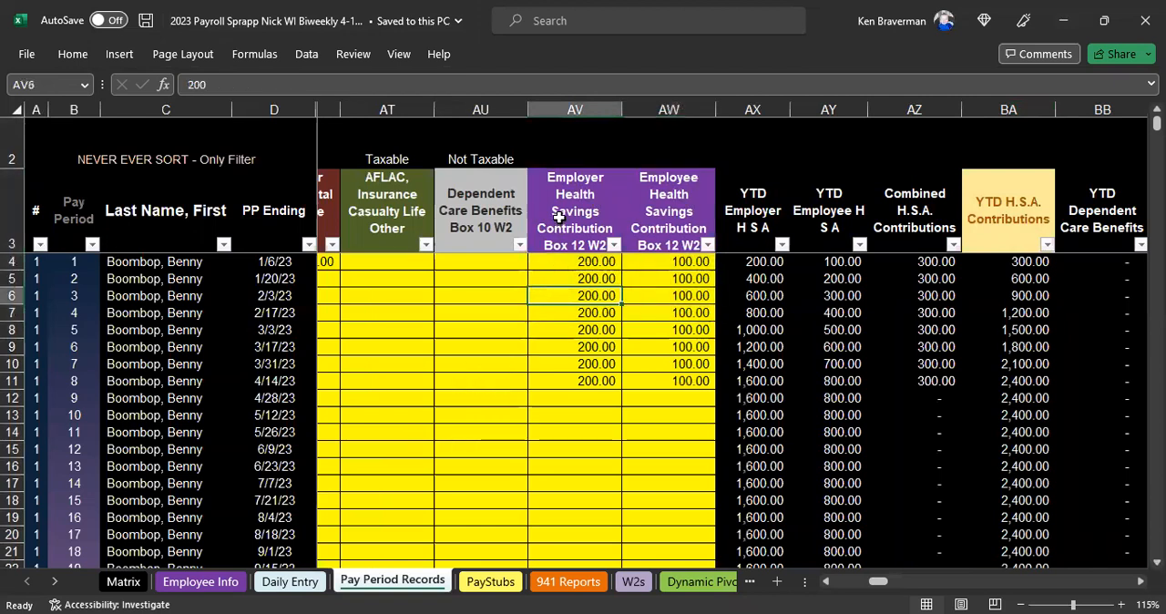
click(575, 209)
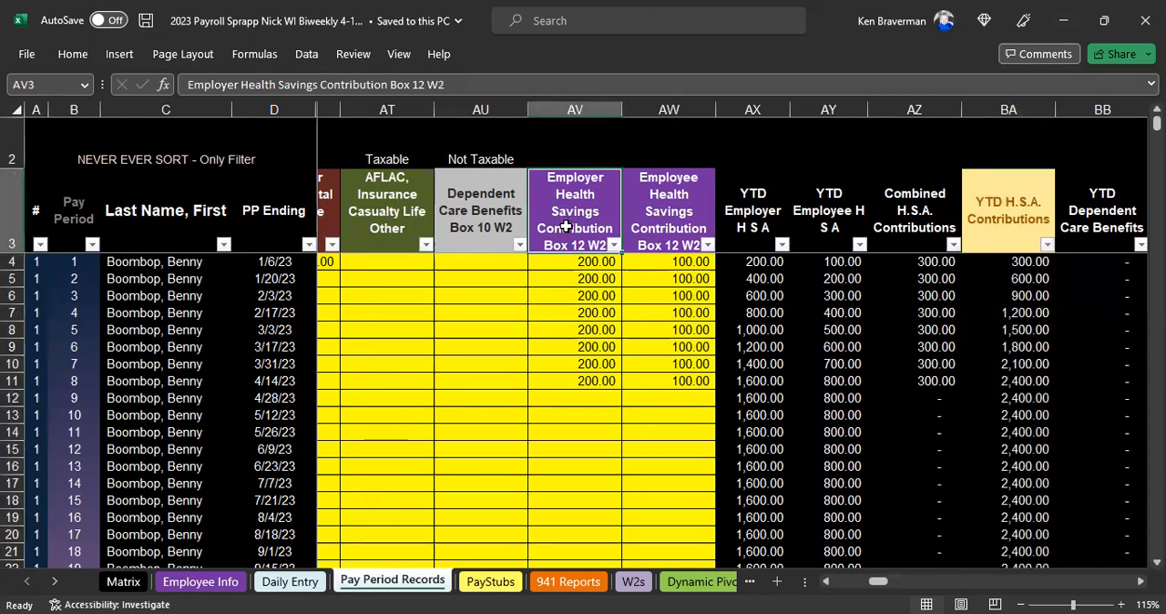
mouse_move(569, 217)
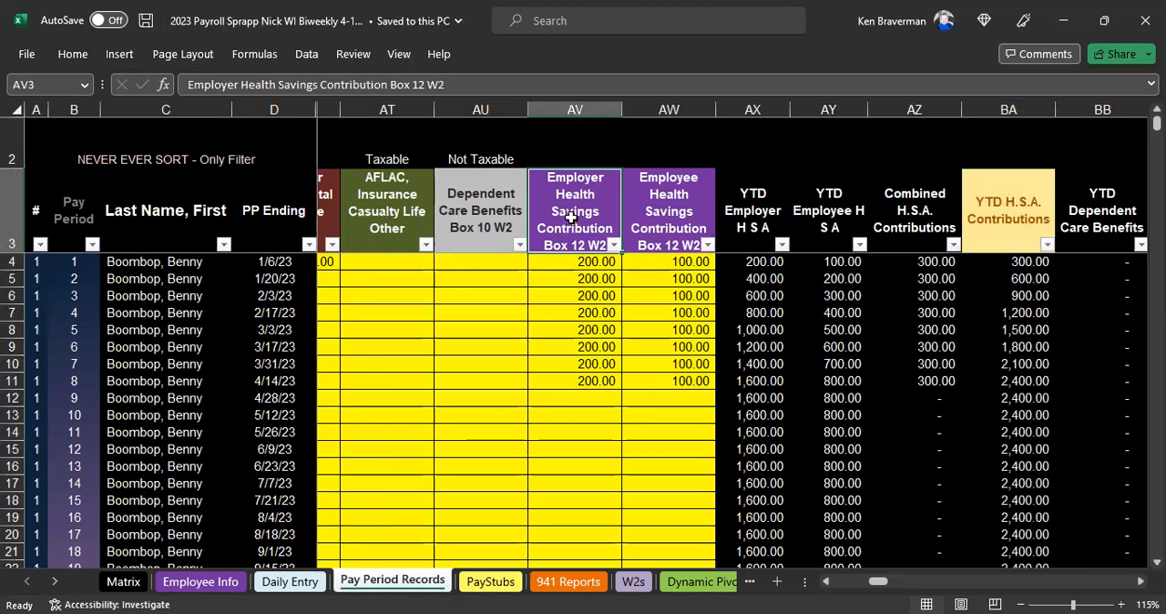
mouse_move(562, 252)
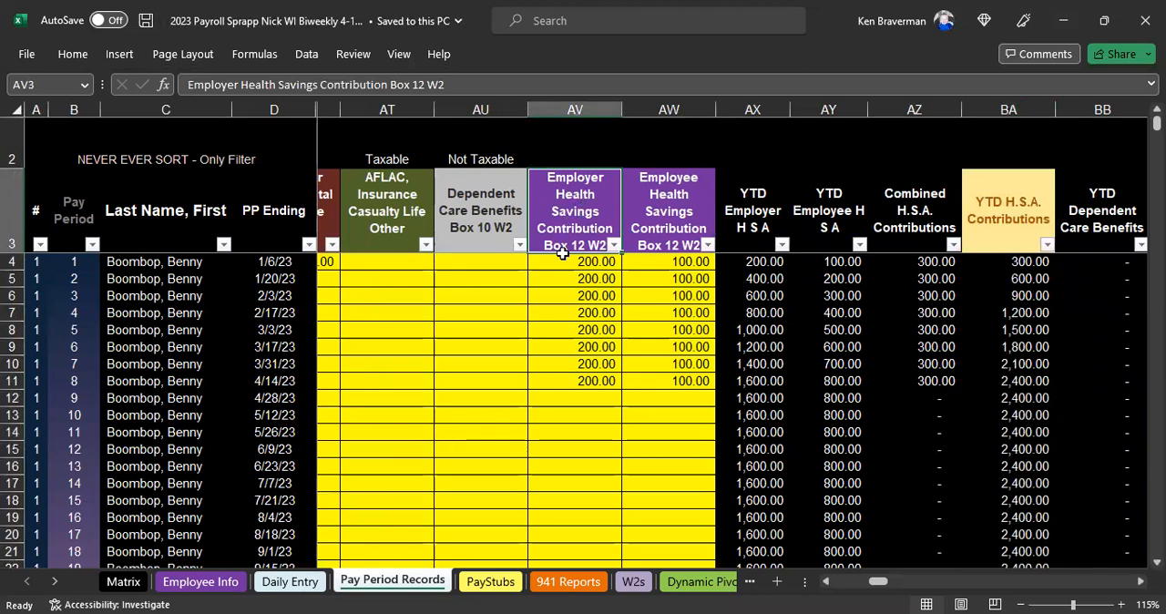
drag(575, 261, 575, 380)
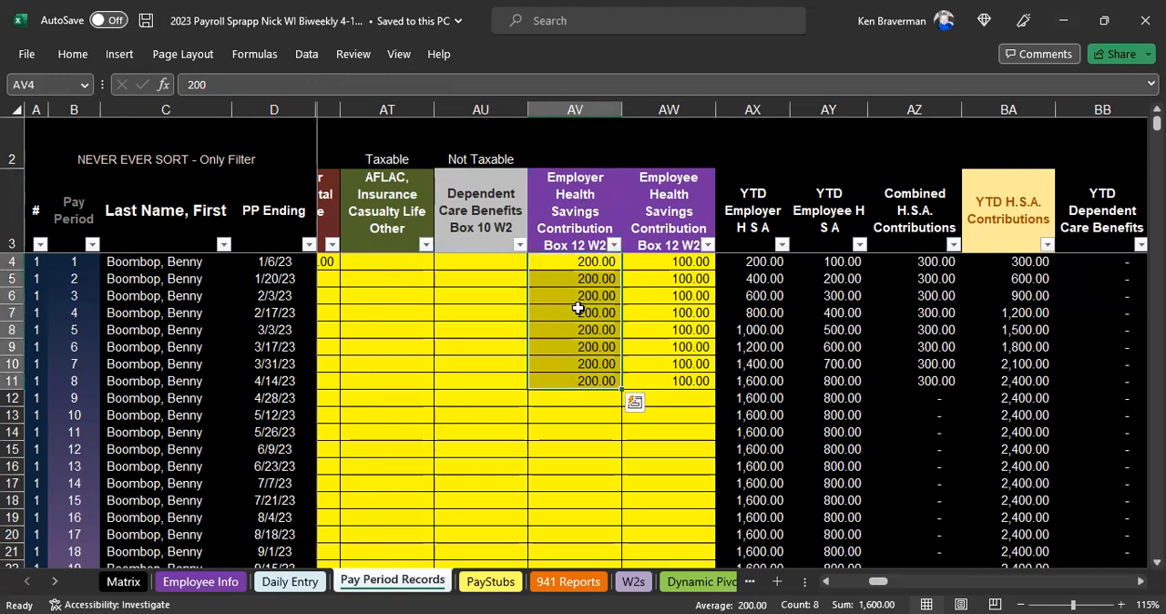
mouse_move(565, 293)
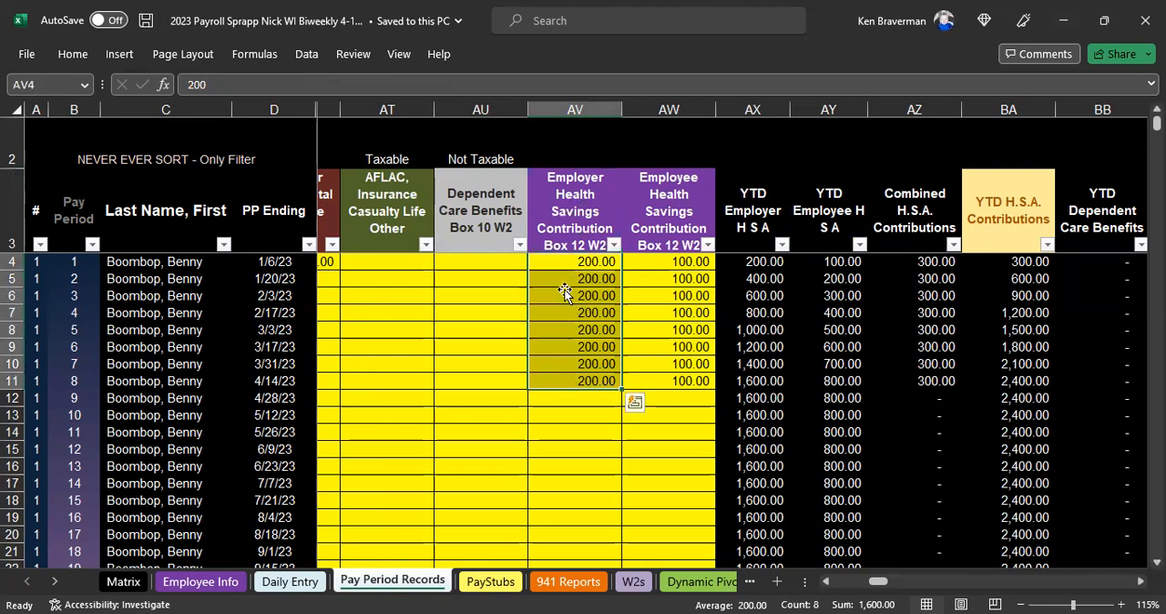
mouse_move(564, 236)
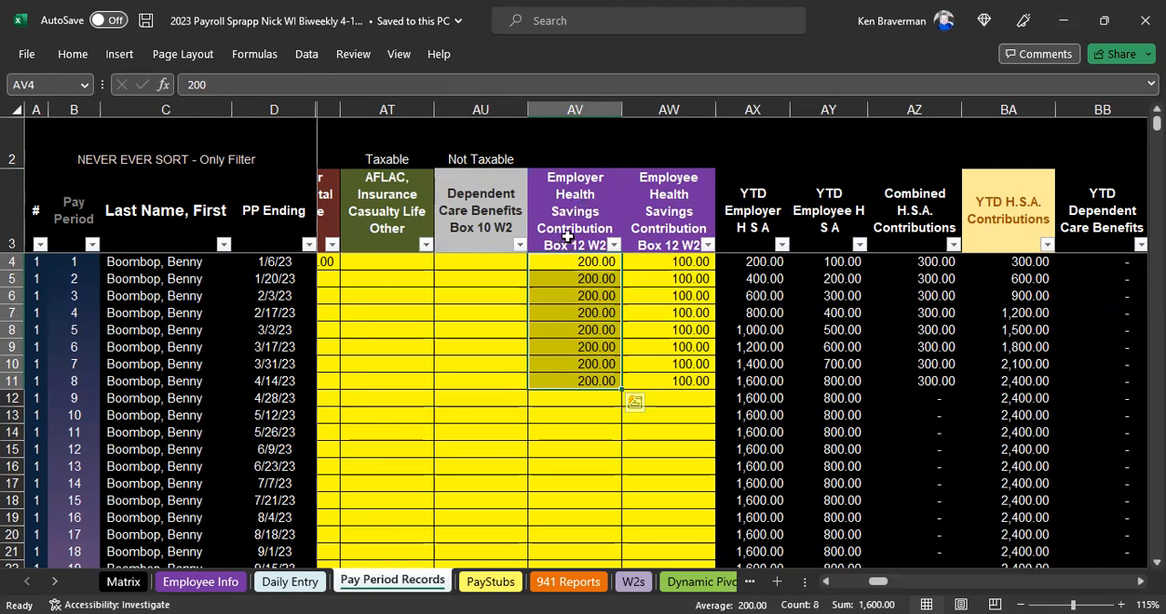
click(575, 210)
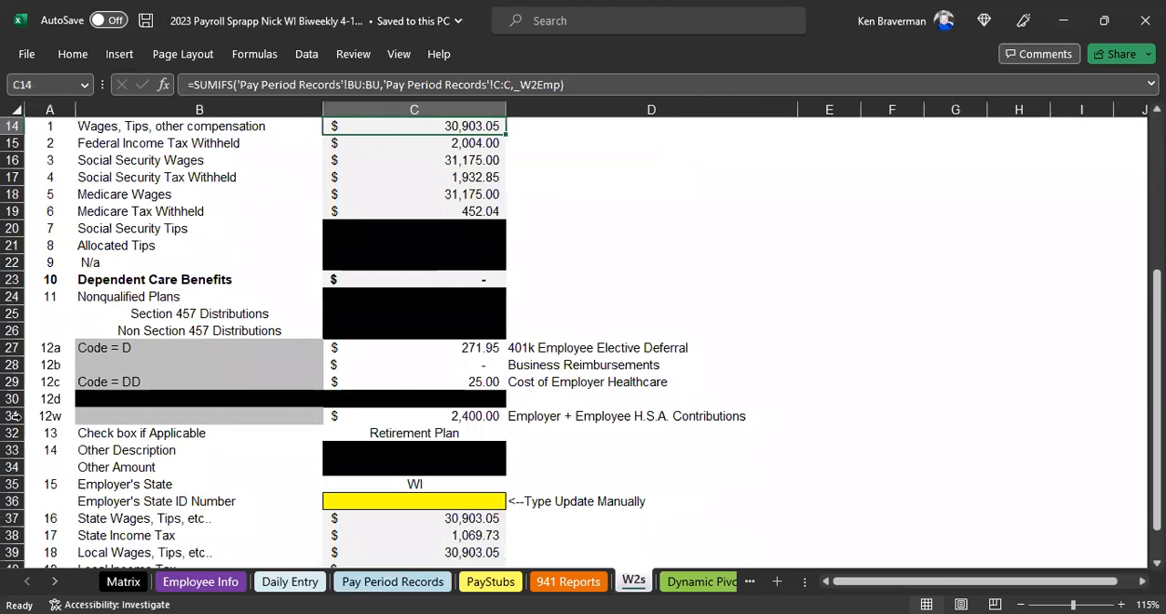
- Select W-2 line 12w and its H.S.A. contributions description
click(41, 415)
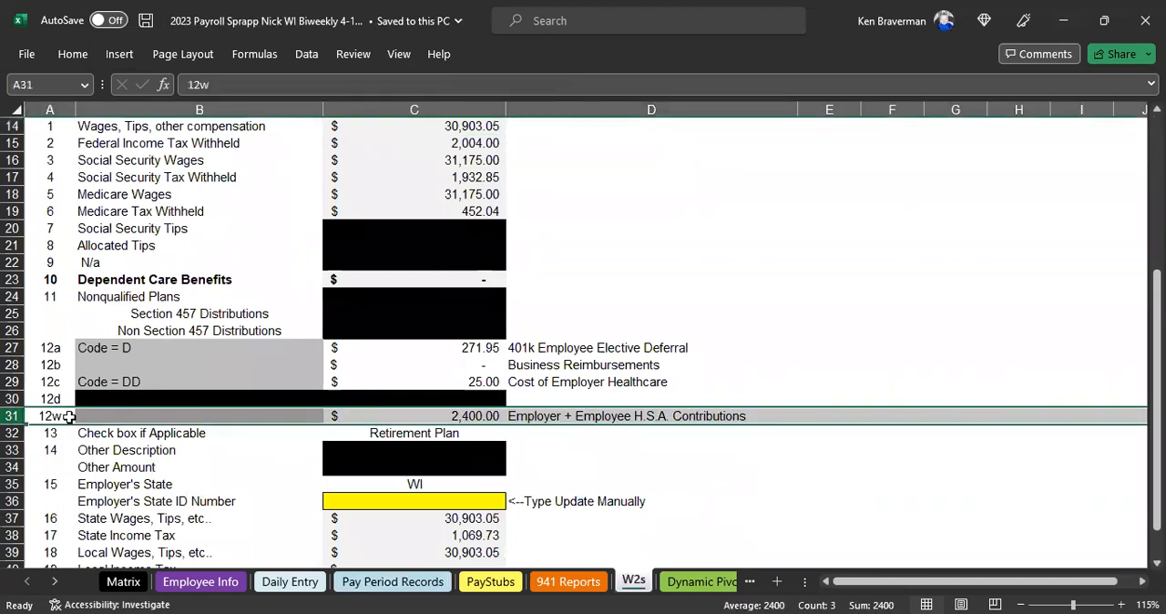
click(650, 415)
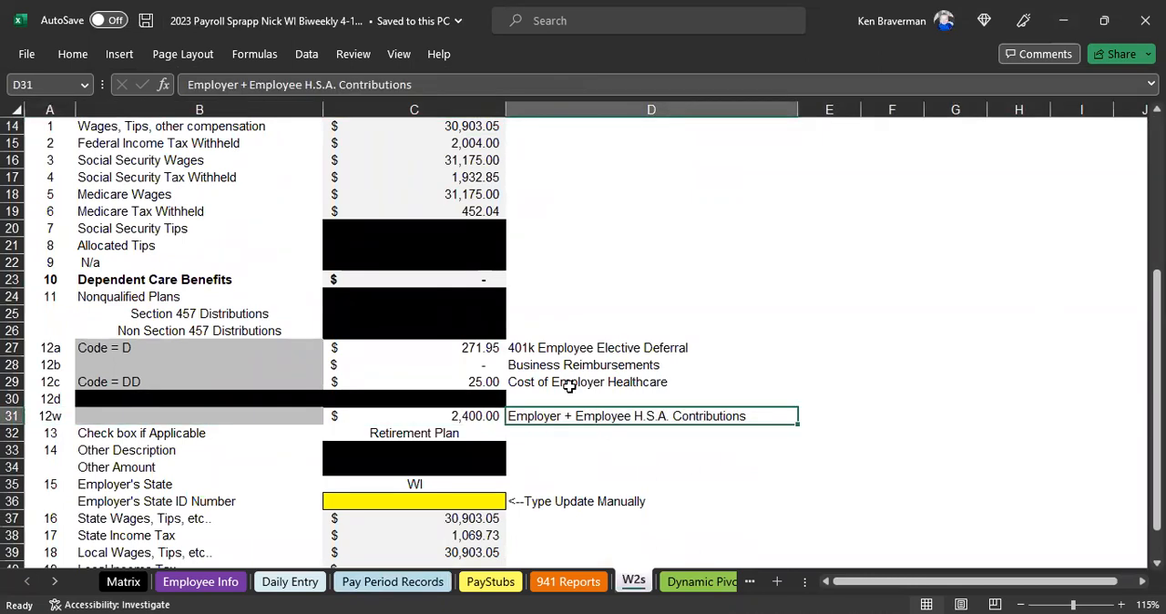
mouse_move(201, 592)
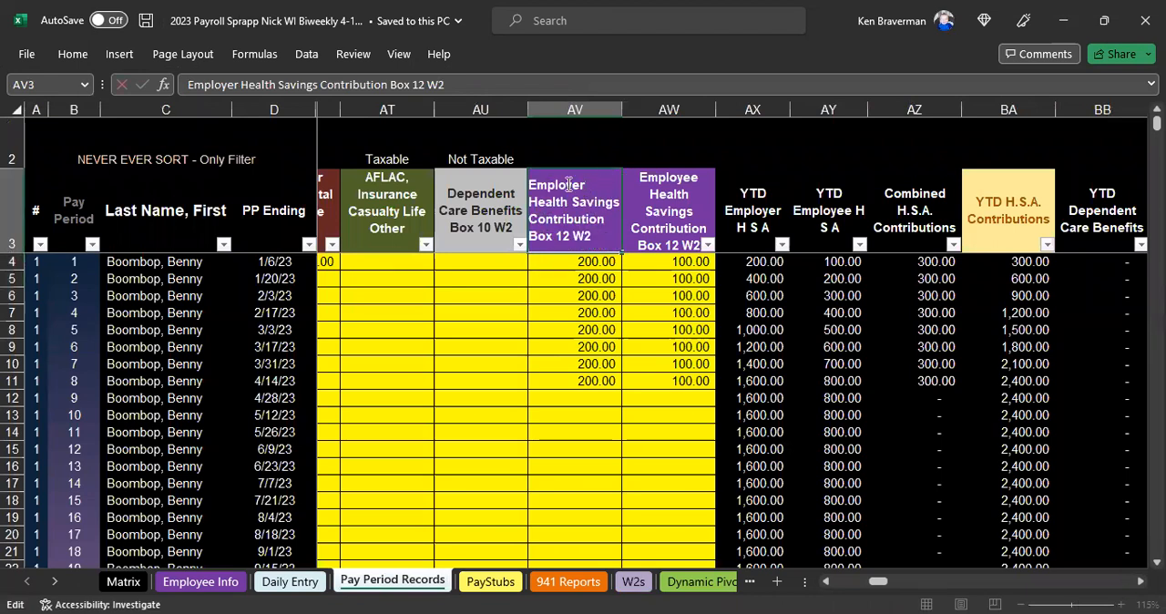
- Select the employer HSA amounts and the employee HSA entries for periods 1–8
click(575, 261)
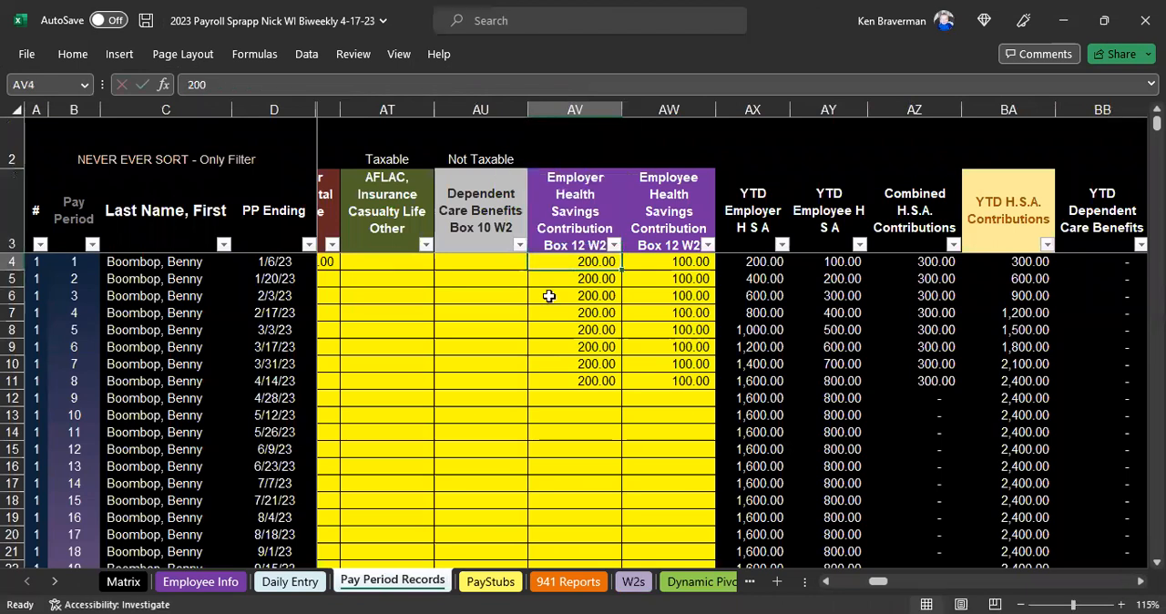
drag(574, 262, 573, 396)
text(300)
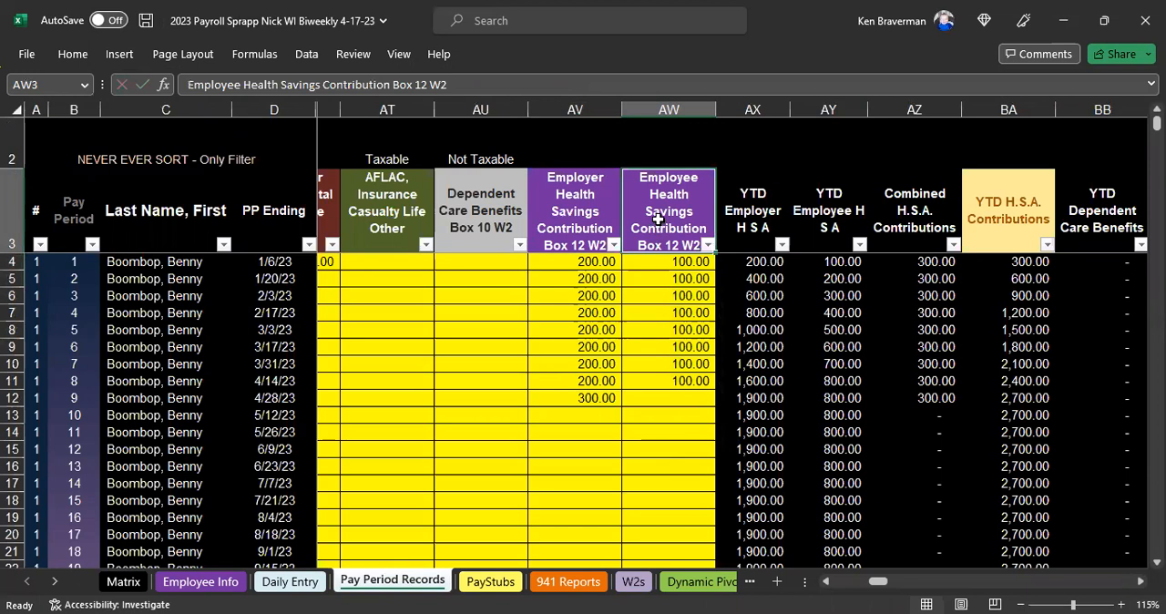
mouse_move(665, 271)
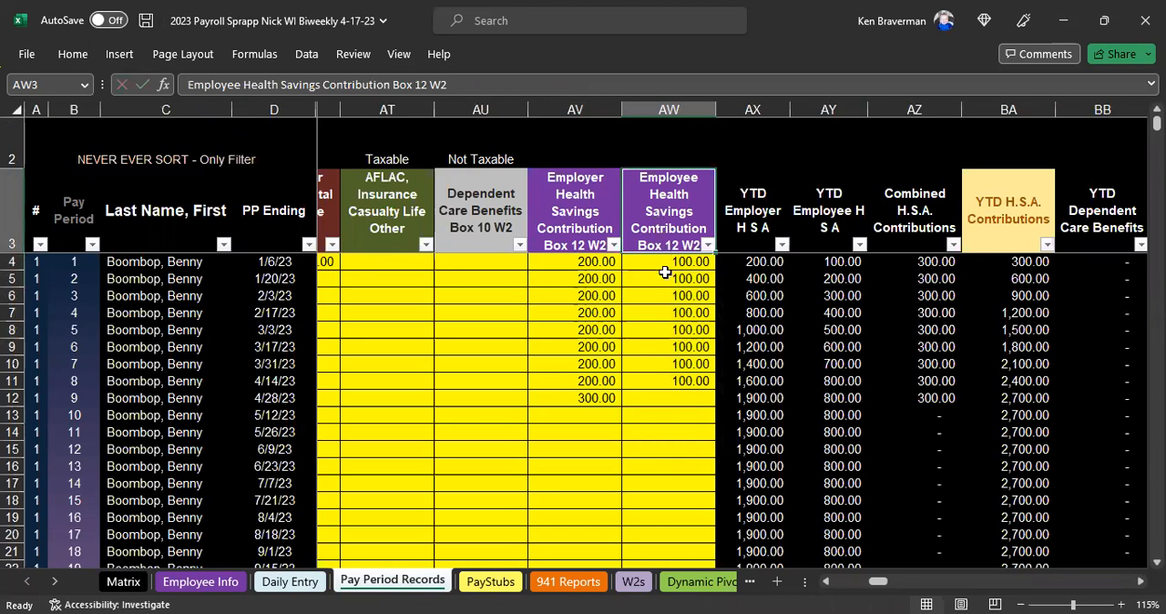
mouse_move(658, 286)
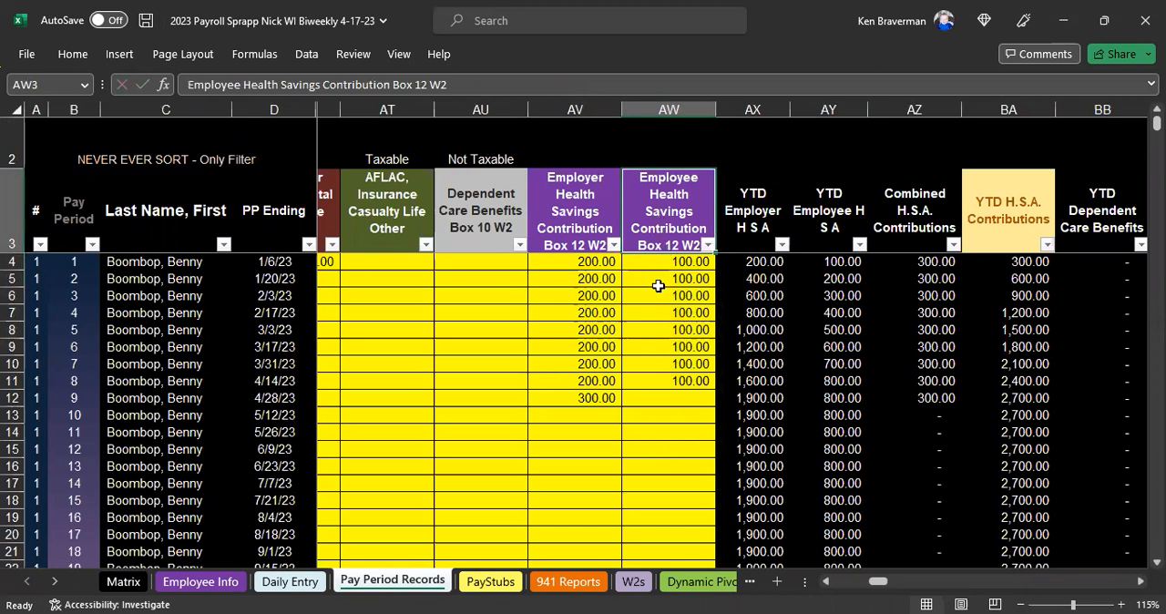
mouse_move(662, 273)
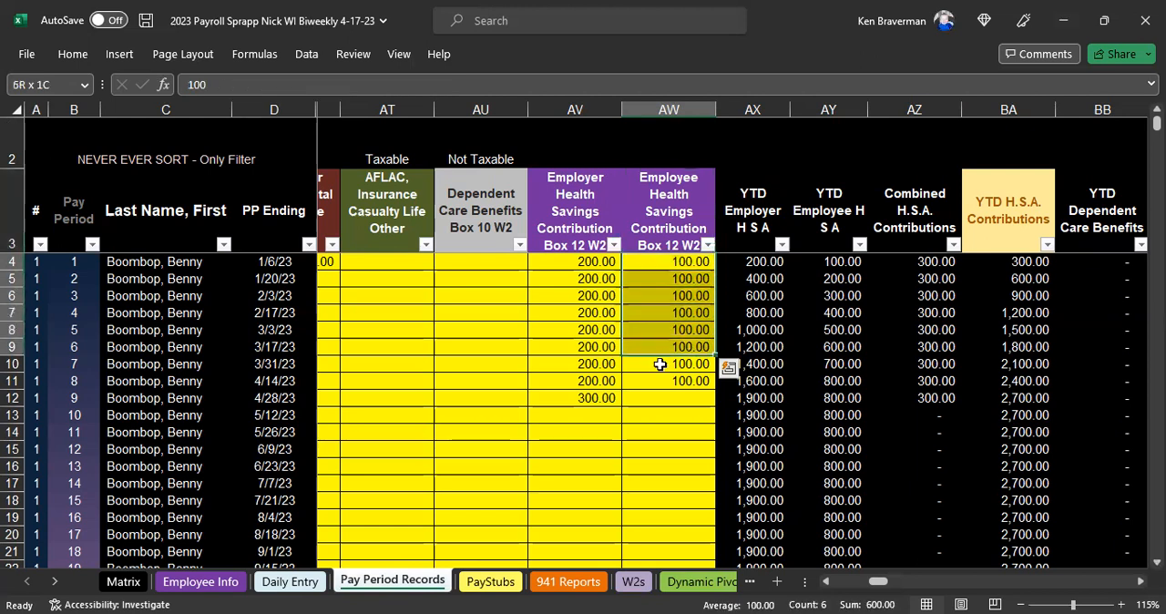
click(669, 363)
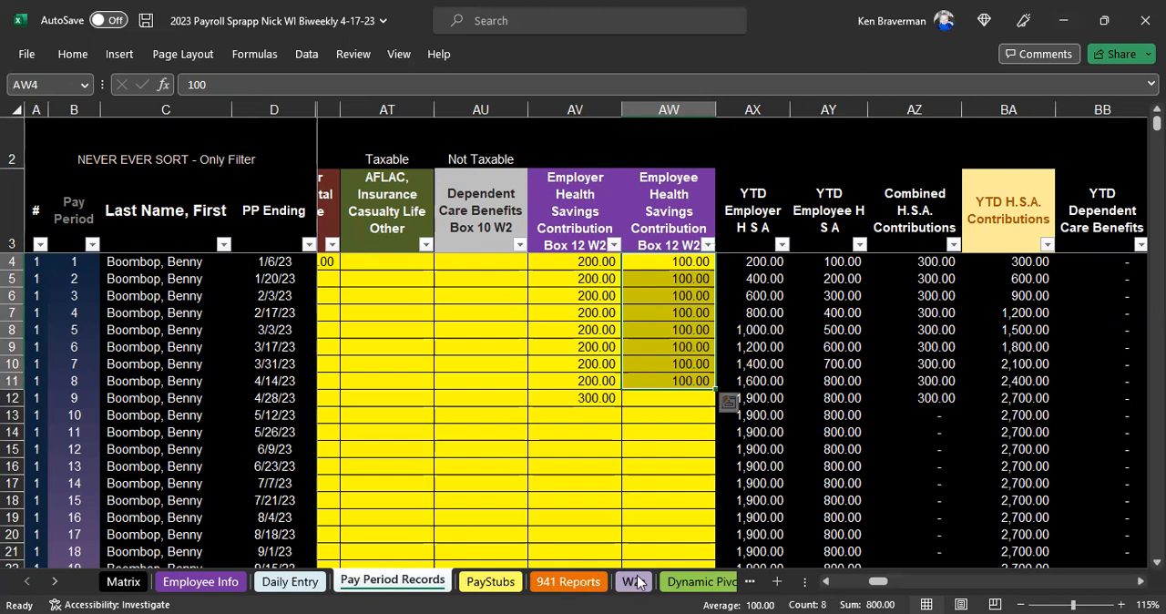
click(634, 581)
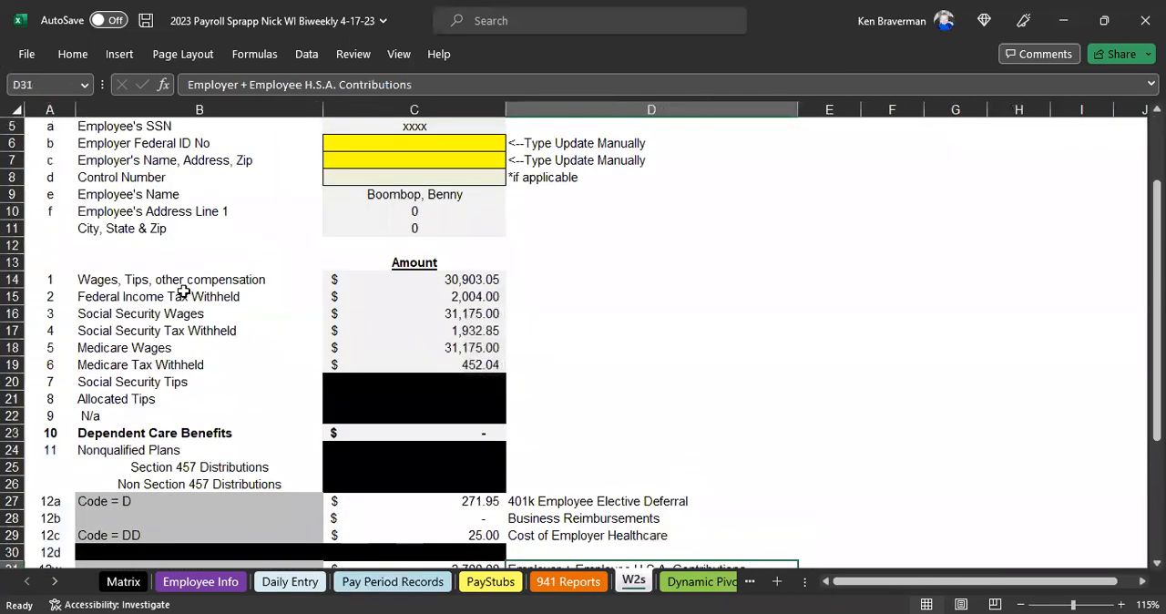
click(199, 280)
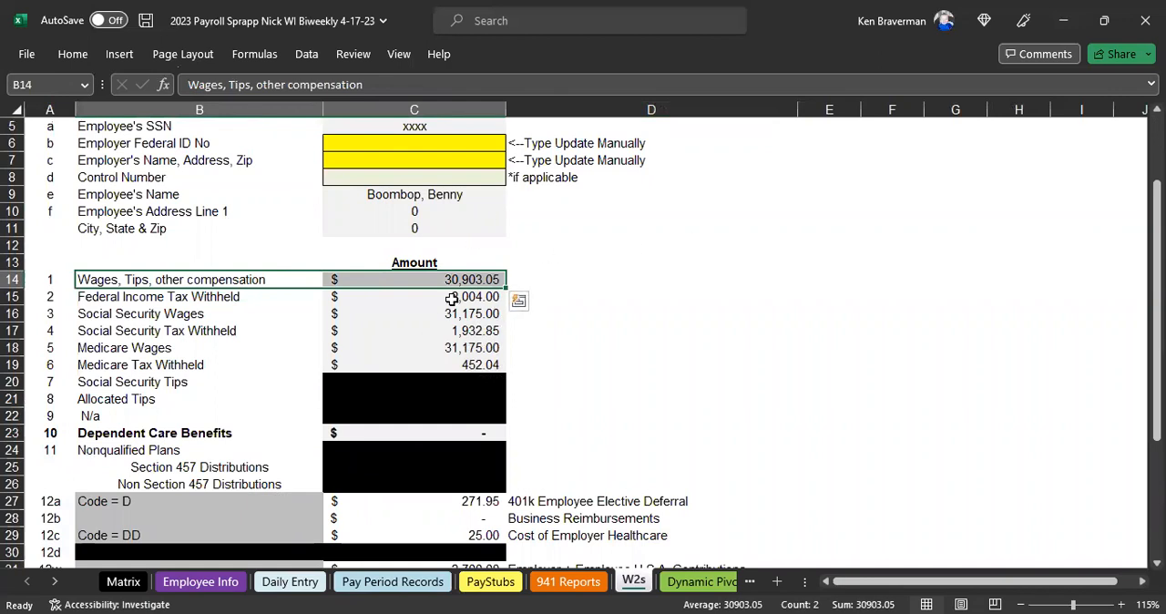
click(391, 581)
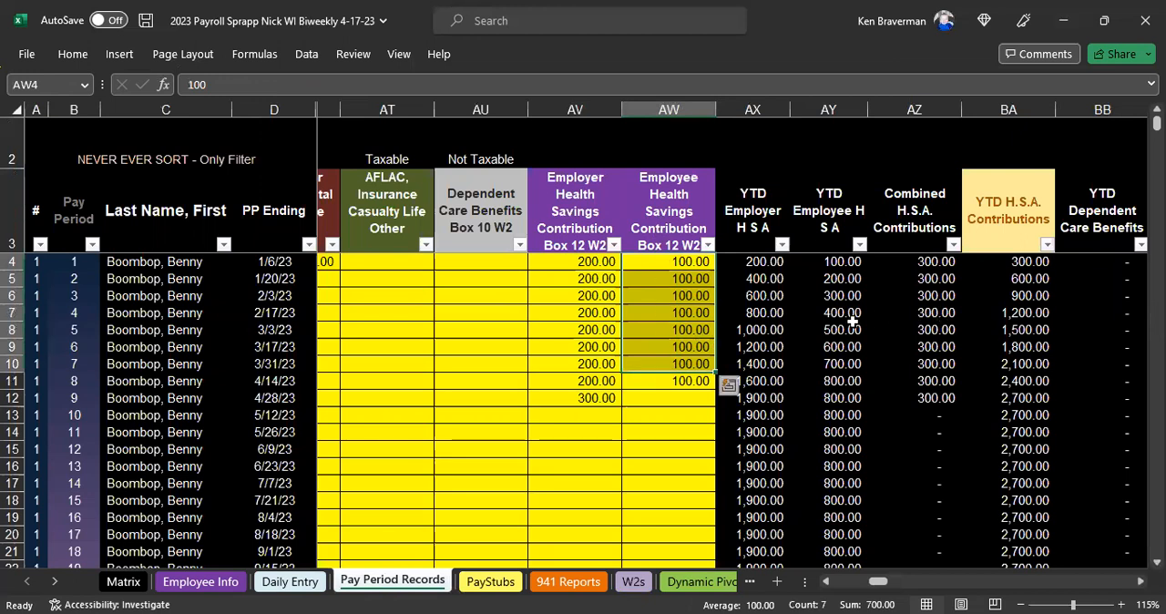
- Enter employee HSA amounts 500, 1,000, 3,500 and 850 for pay periods 9–12
click(667, 398)
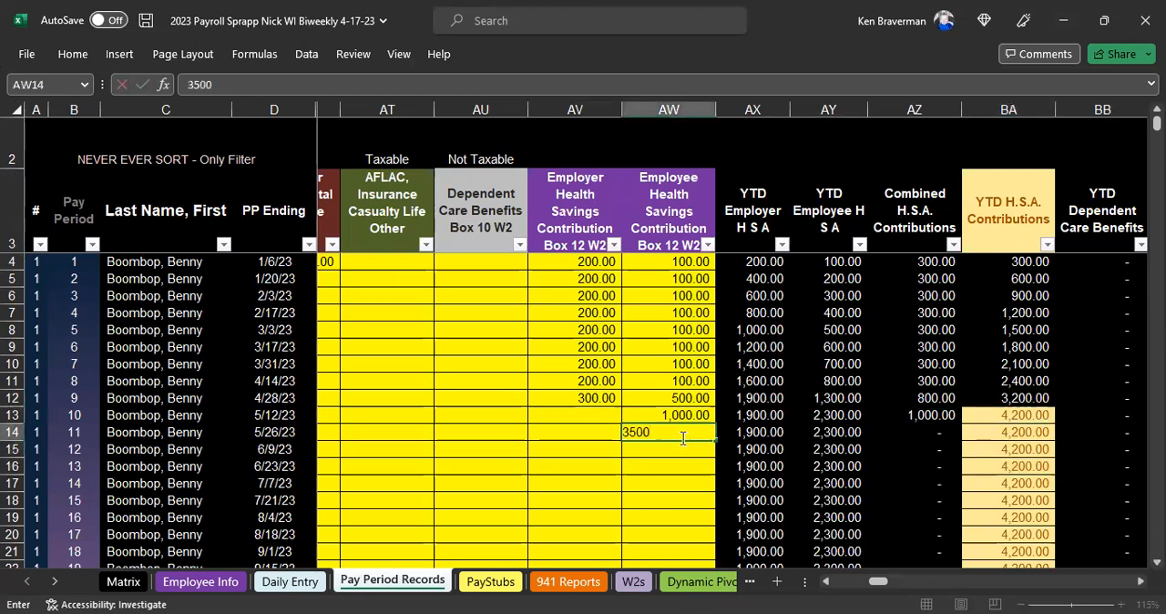
key(Return)
text(800)
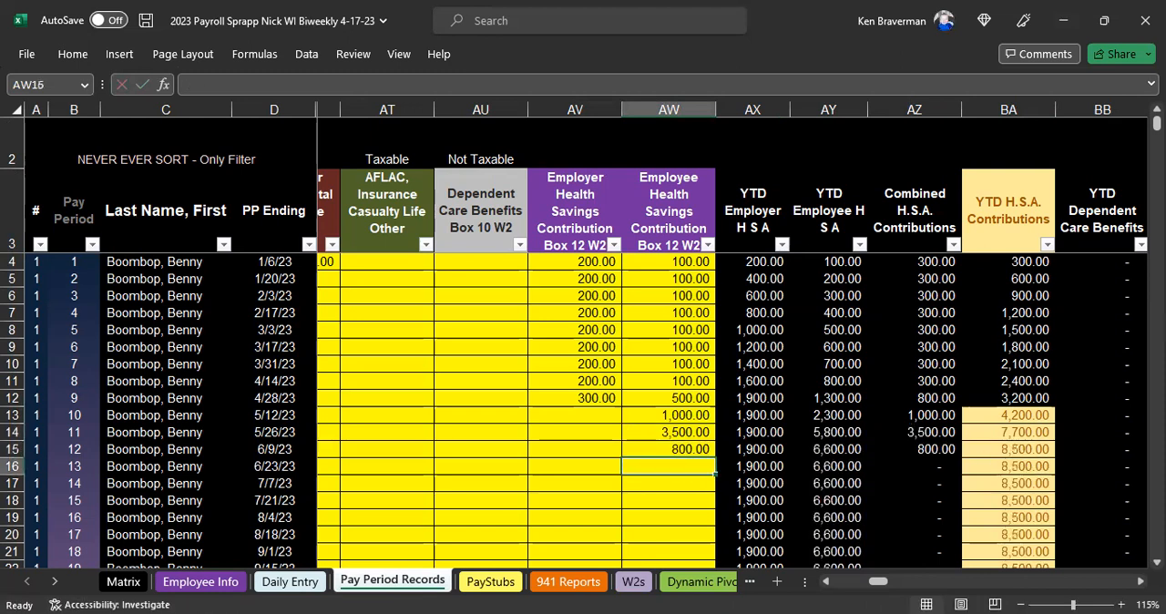
text(850)
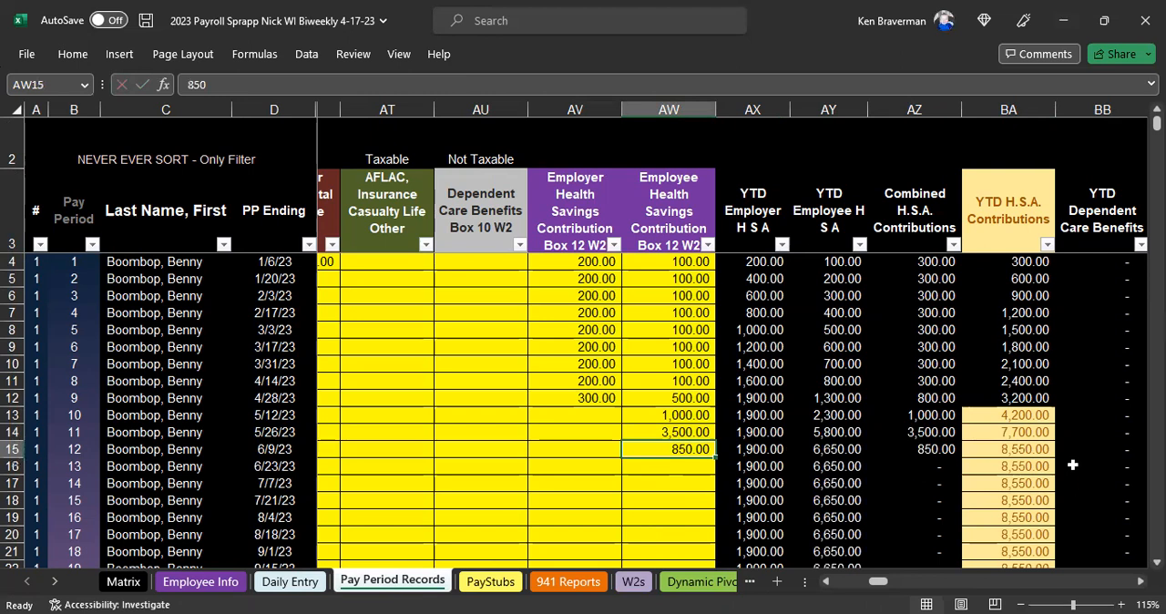
click(1007, 110)
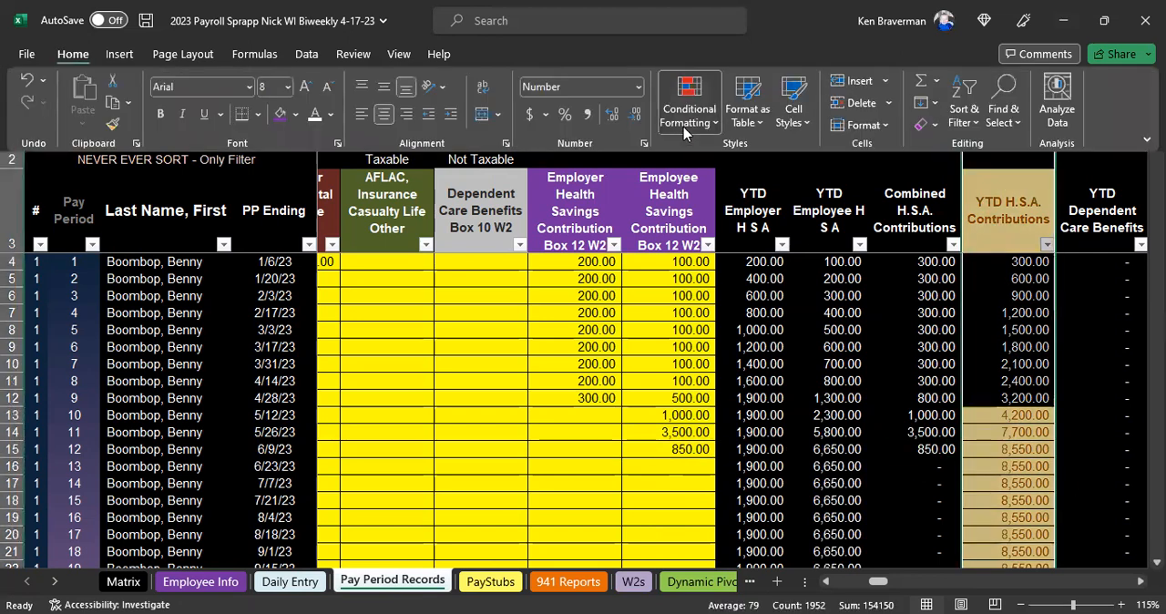
- Keep the >3,850 yellow and >7,750 pink rules on column BA, then inspect yellow totals
click(687, 100)
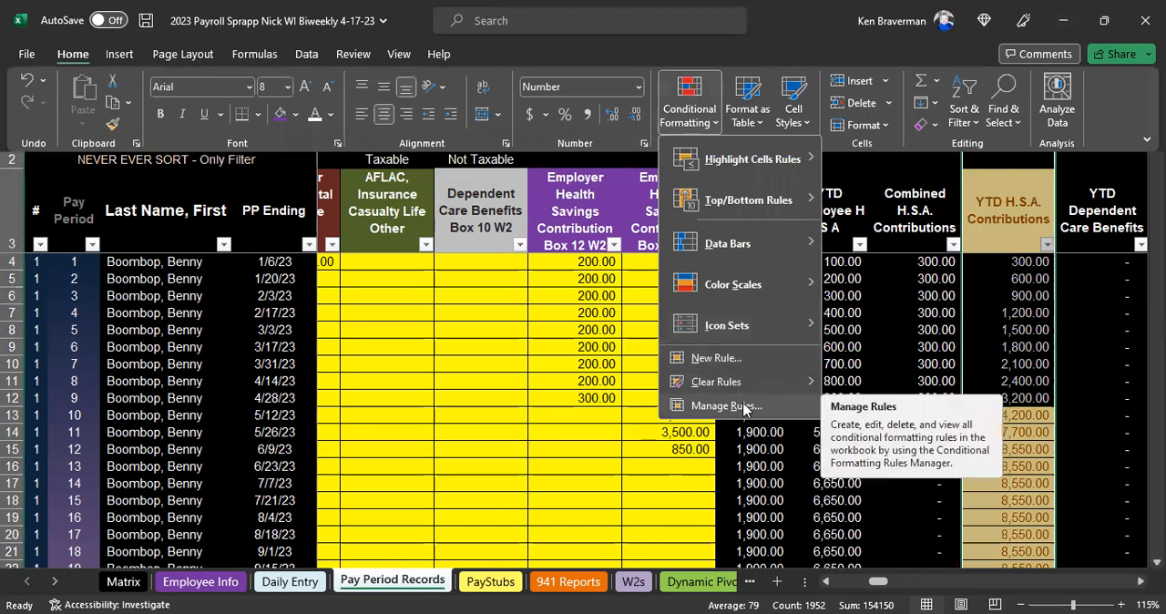
click(726, 406)
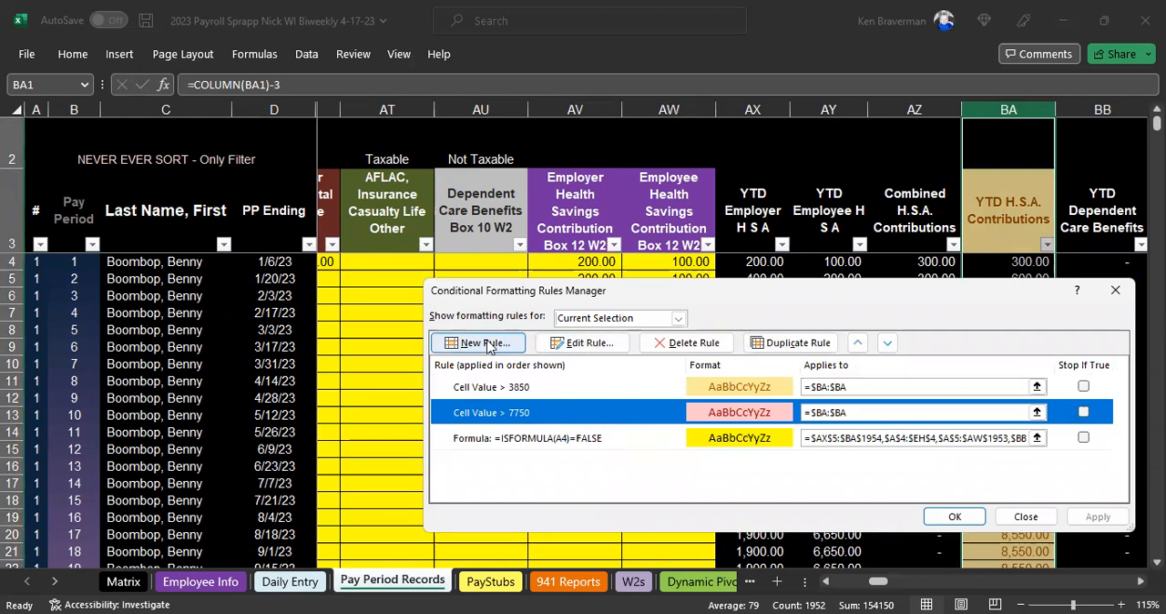
click(857, 343)
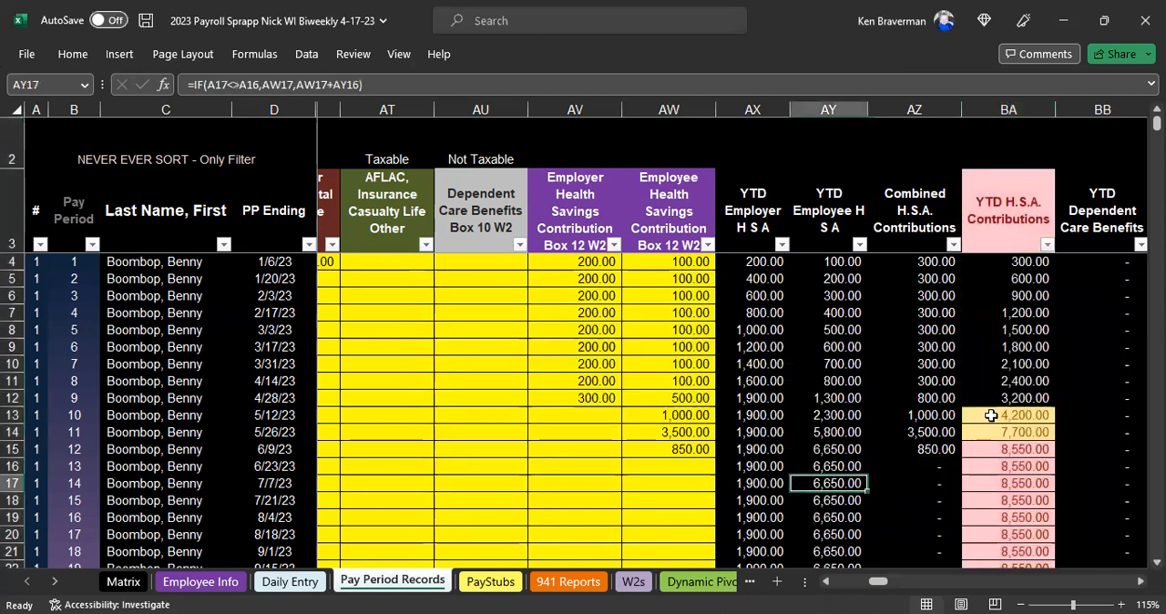
click(1009, 415)
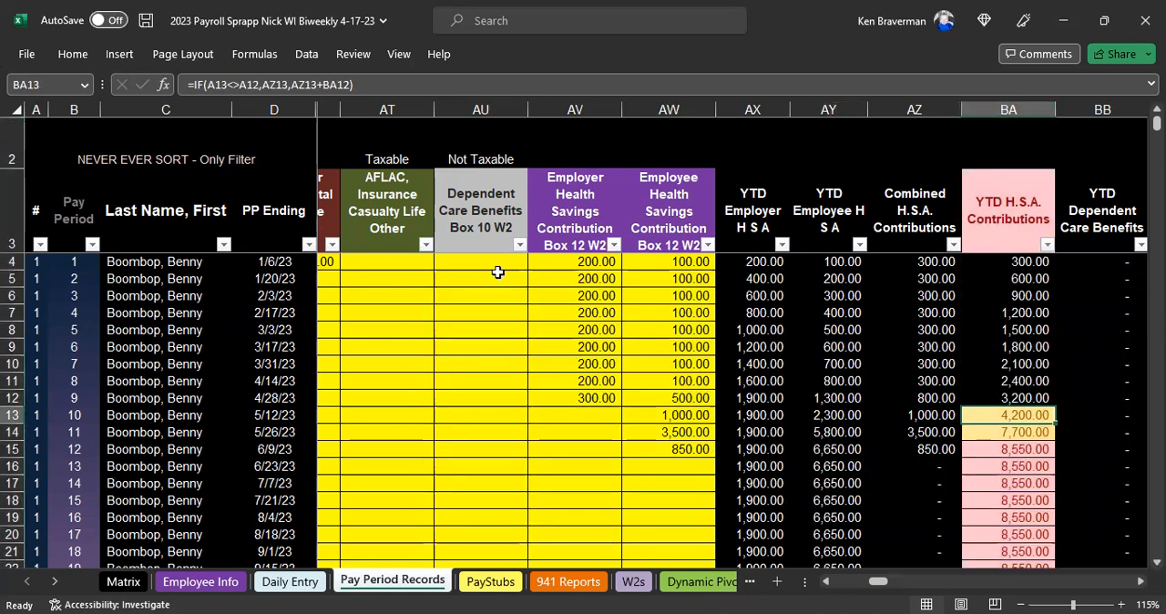
click(166, 295)
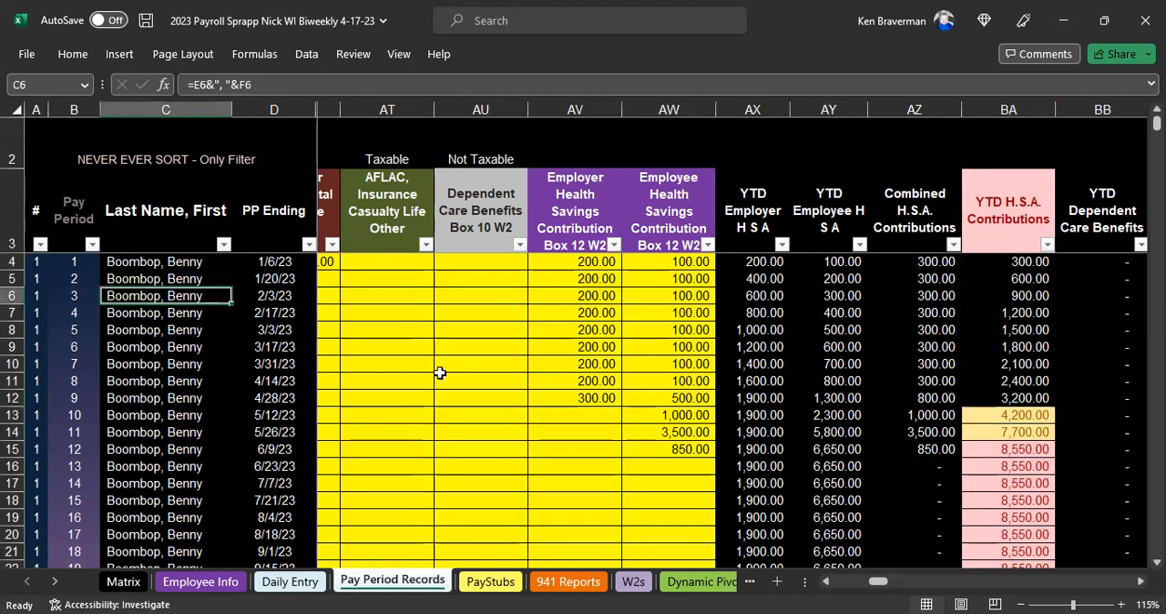
drag(1009, 415, 1008, 432)
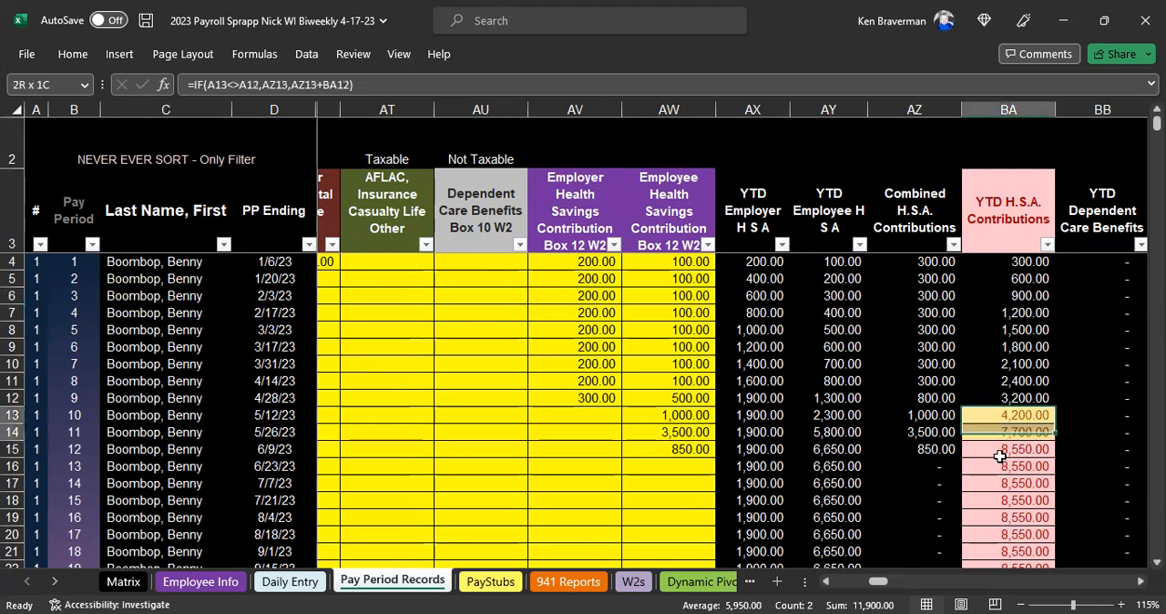
click(1008, 500)
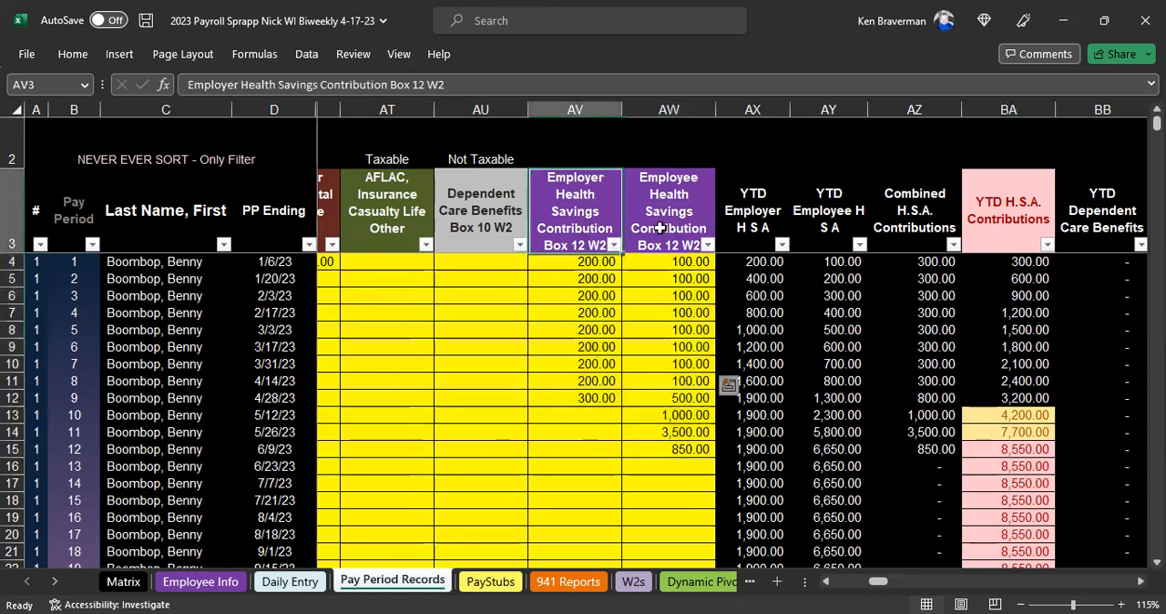
click(668, 261)
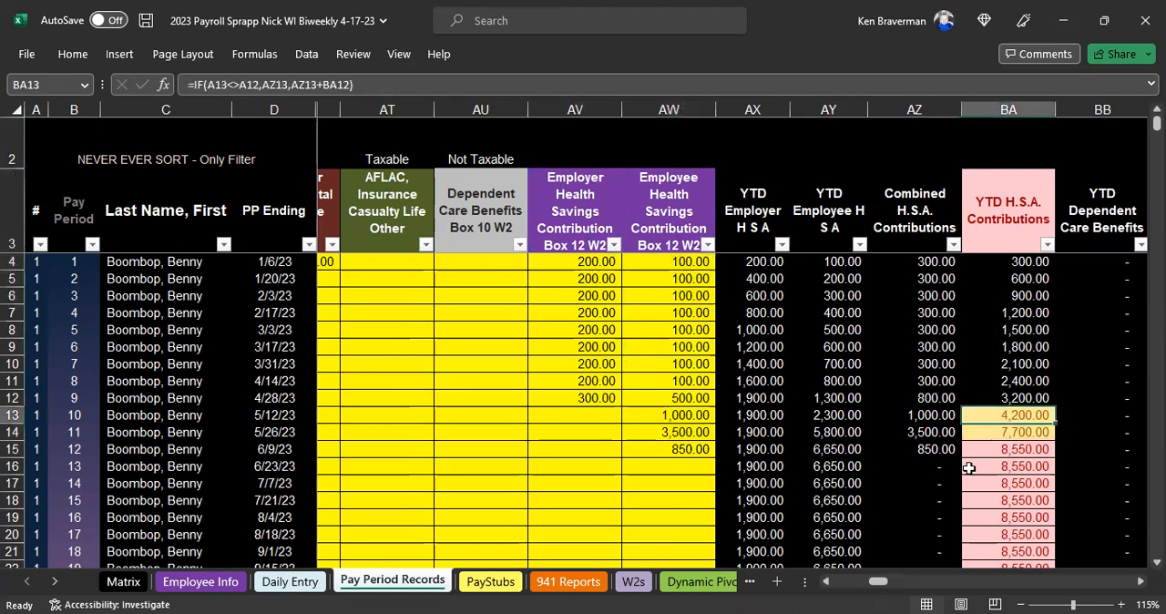
mouse_move(969, 456)
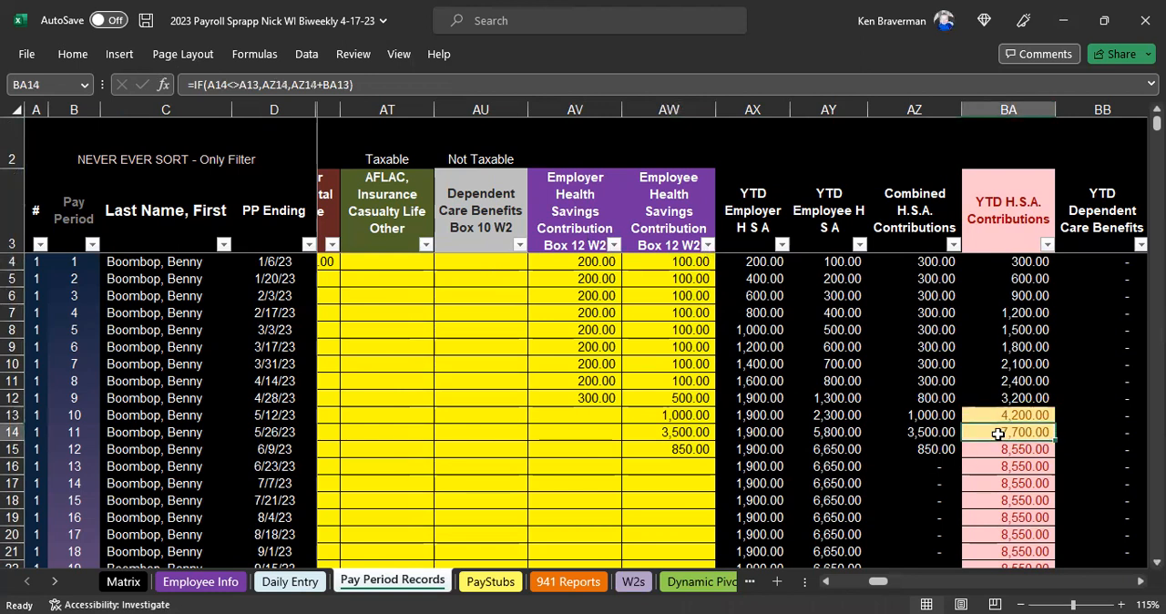
click(1007, 295)
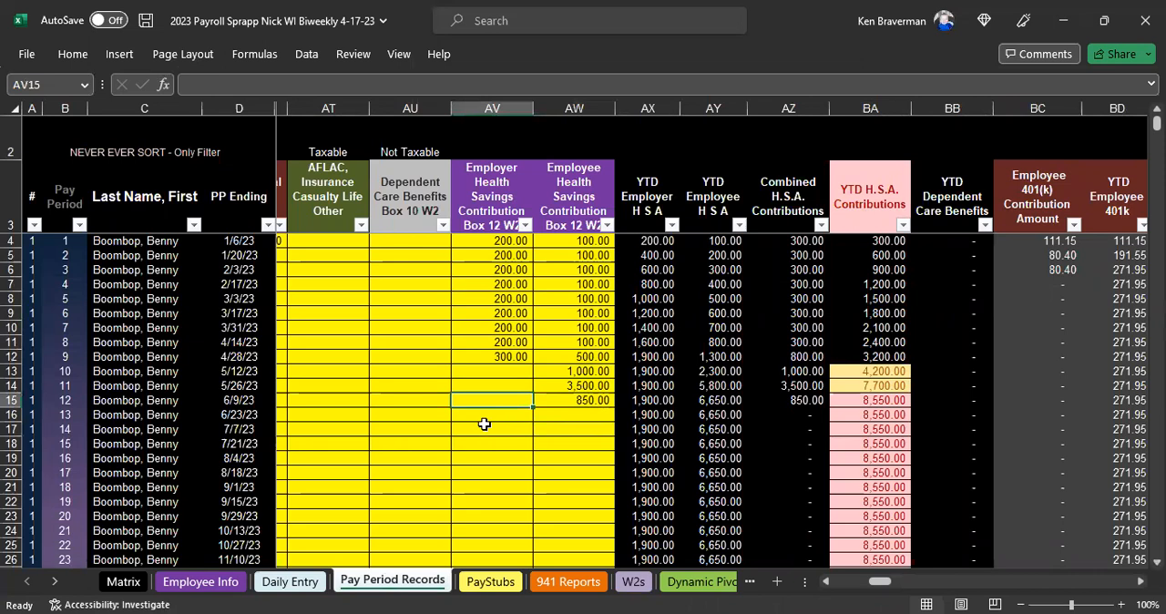
mouse_move(506, 289)
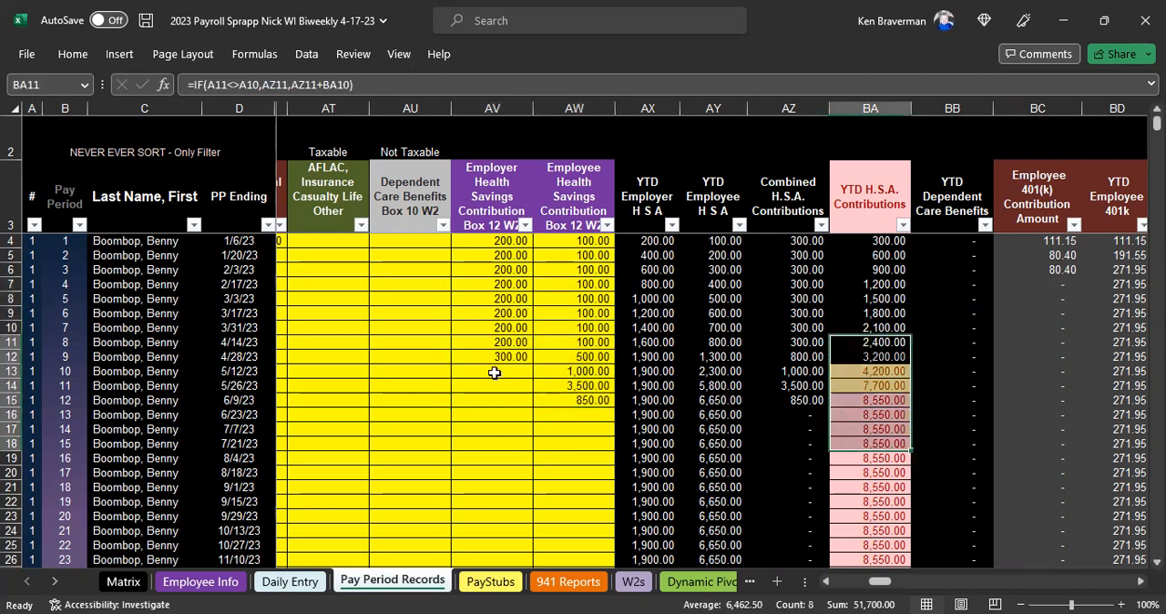
mouse_move(458, 326)
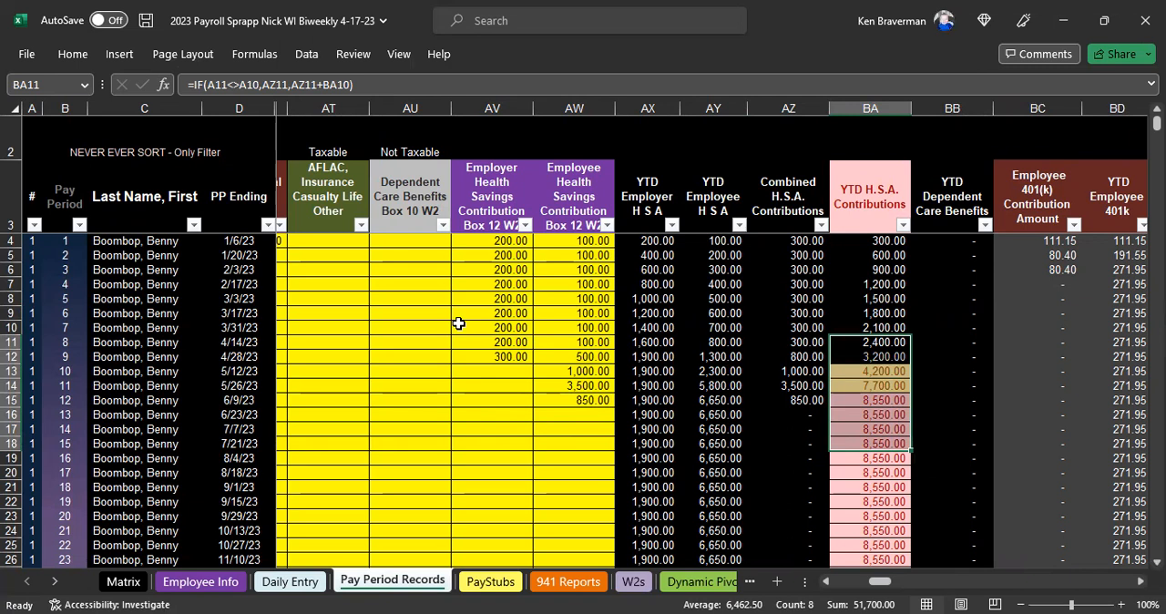
mouse_move(563, 326)
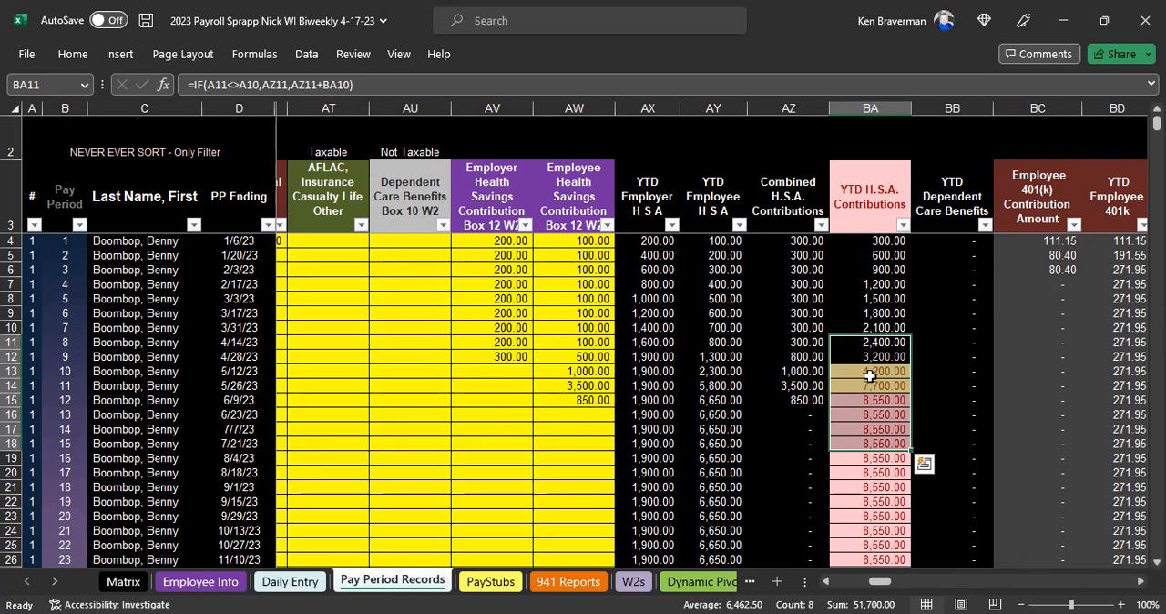
click(869, 356)
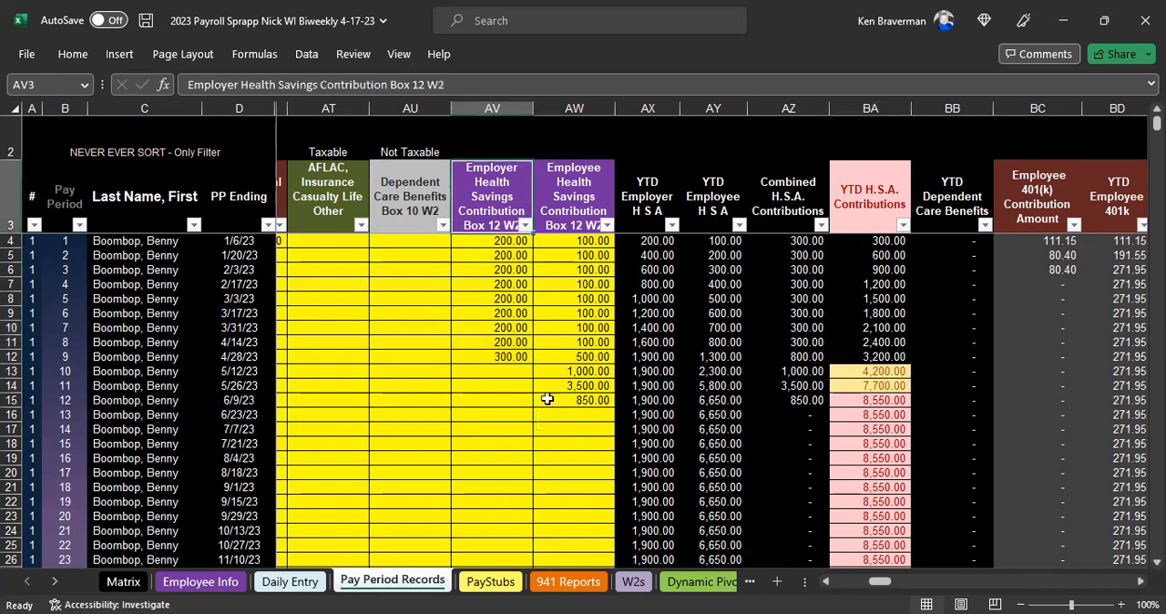
click(490, 581)
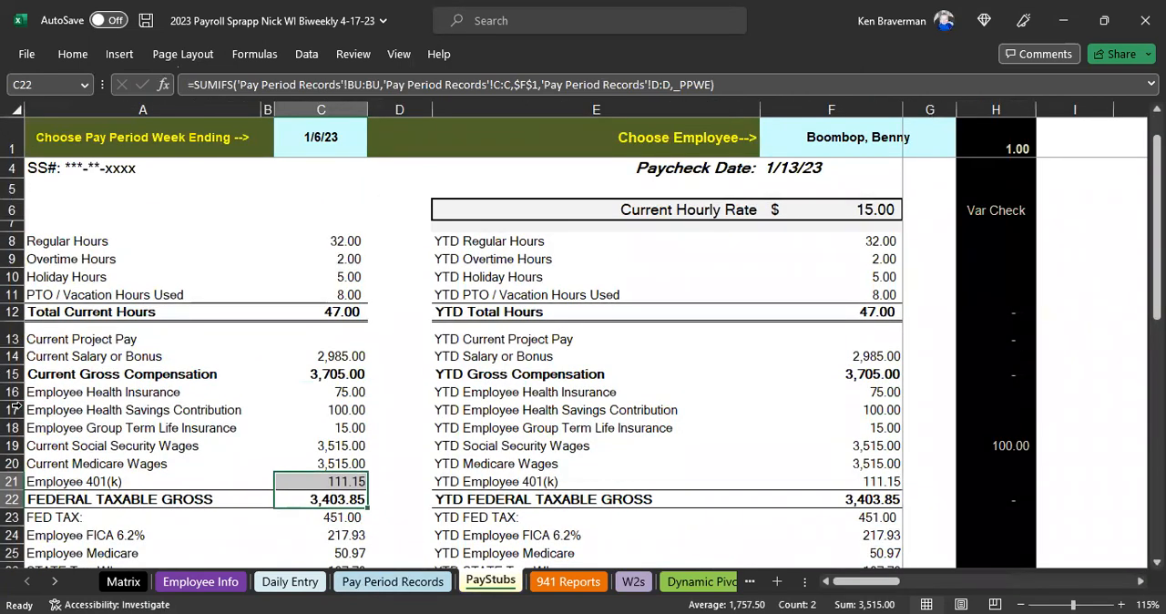
- Choose the 2/3/23 pay period on PayStubs and check the YTD employee HSA total
click(142, 408)
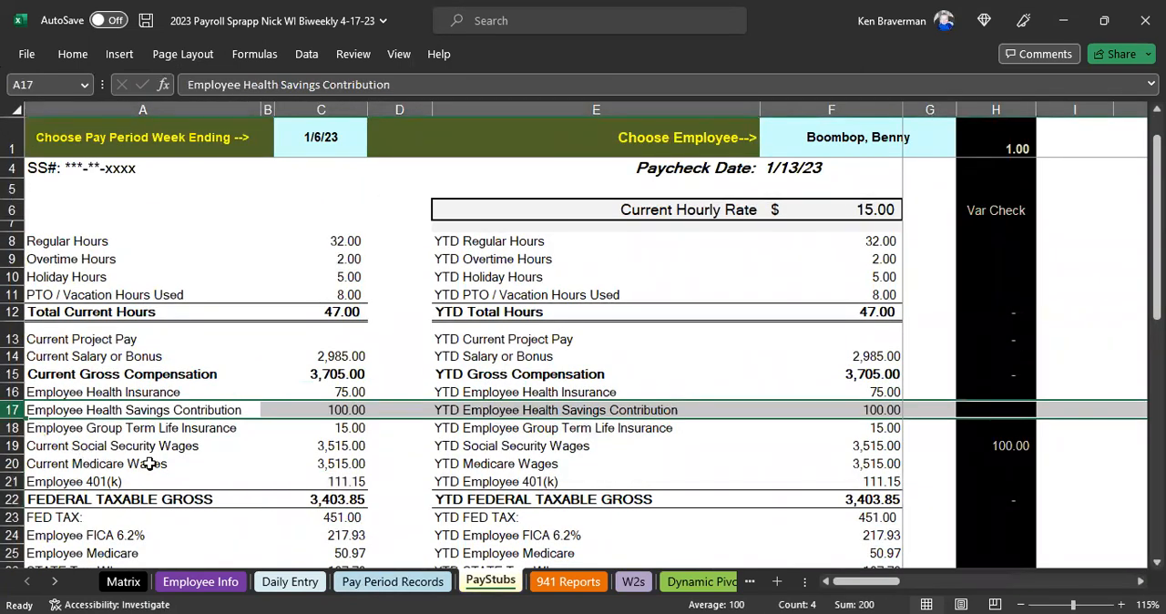
click(321, 136)
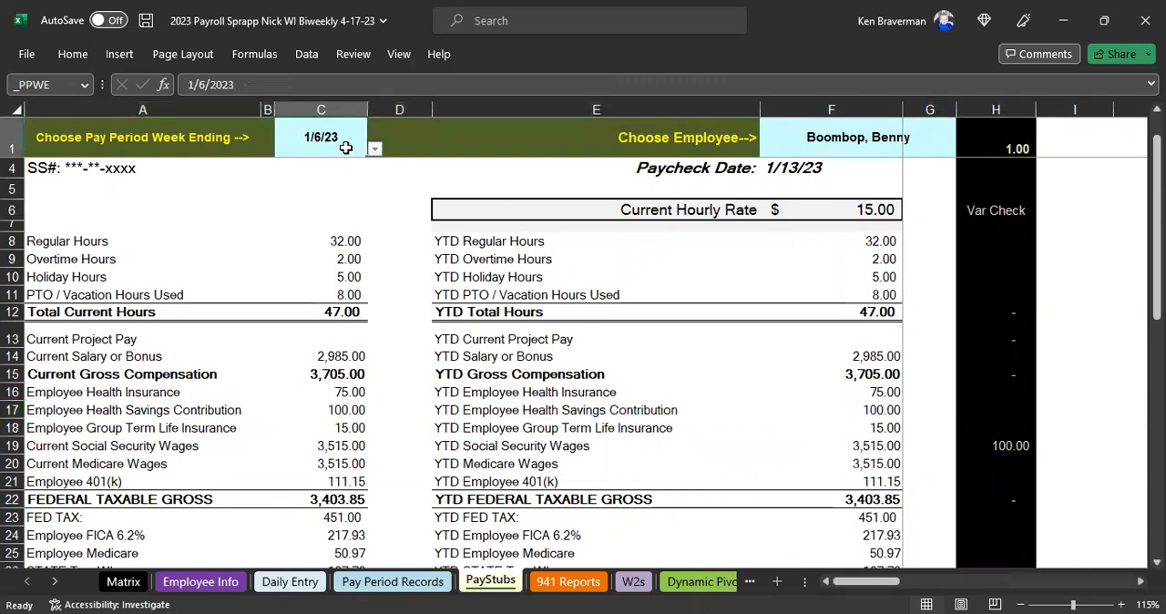
click(373, 149)
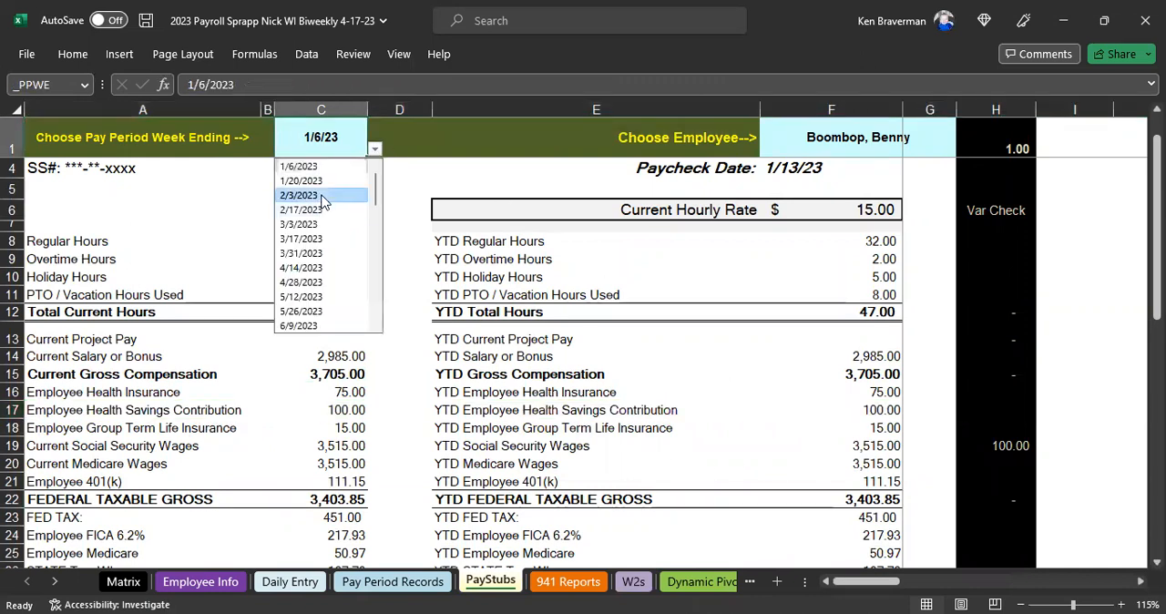
click(299, 195)
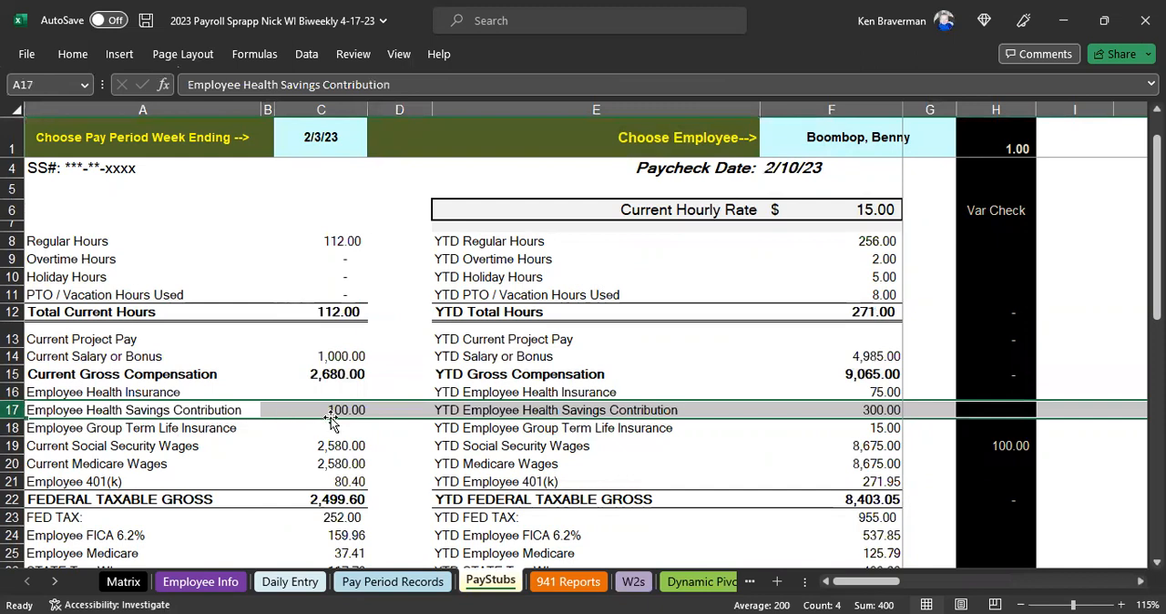
click(320, 409)
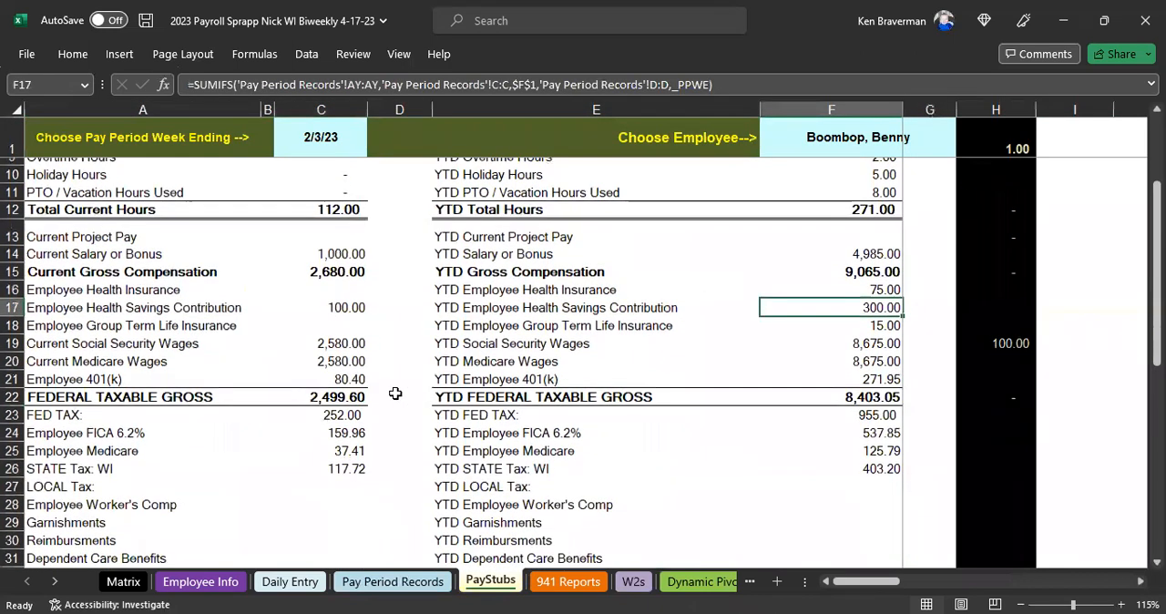
- Inspect the formula behind the Employer H.S.A Contribution row's year-to-date amount
scroll(down, 3)
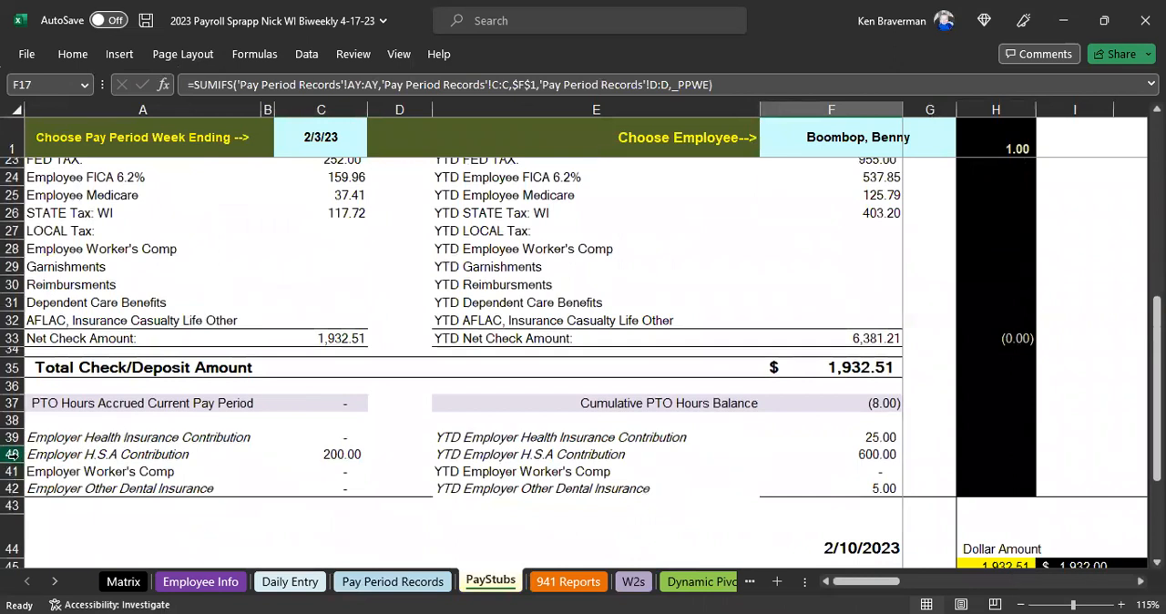
click(143, 454)
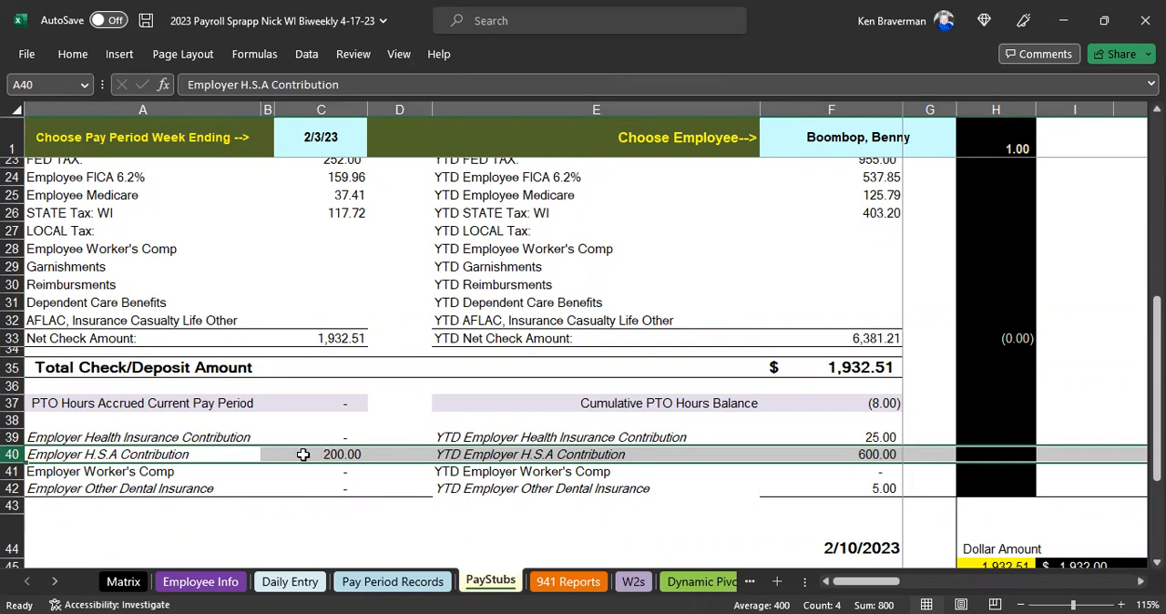
click(320, 454)
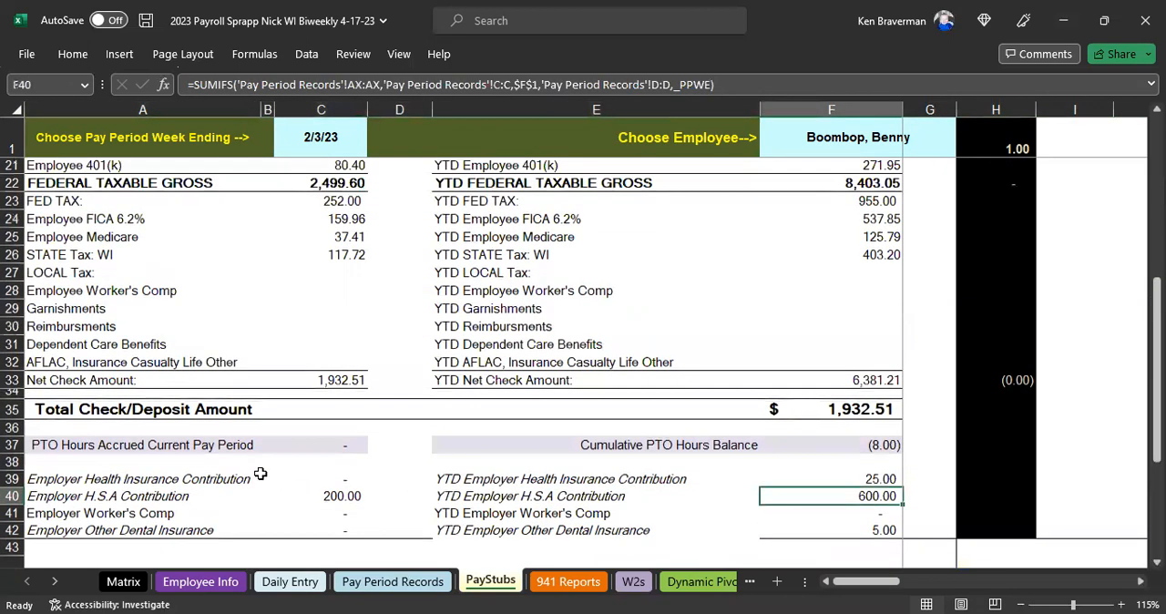
scroll(up, 3)
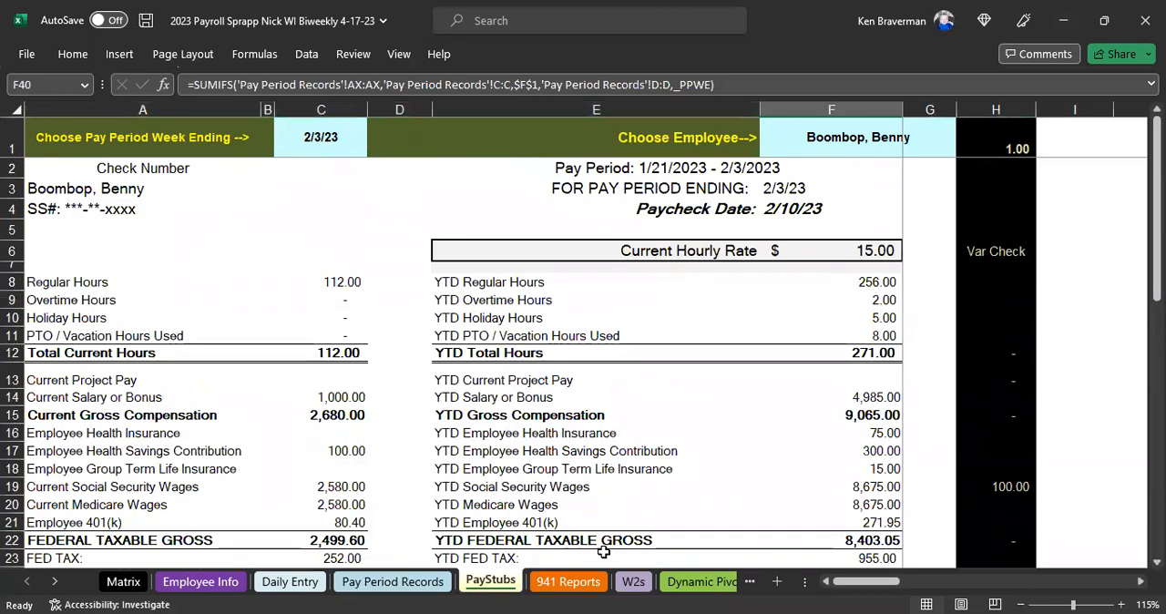
click(633, 581)
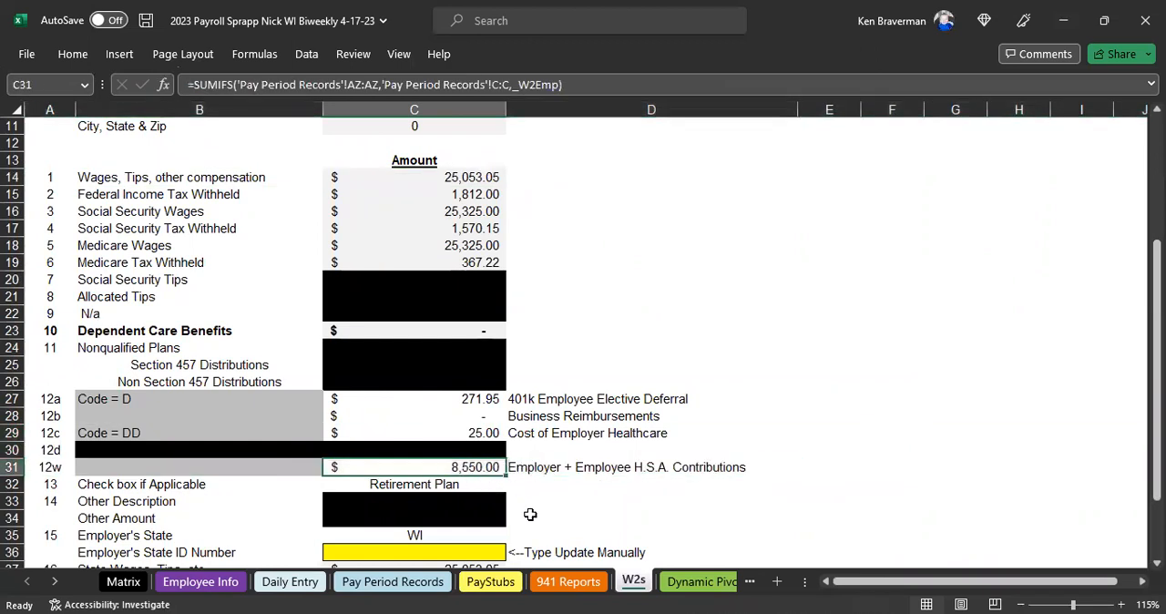
mouse_move(476, 521)
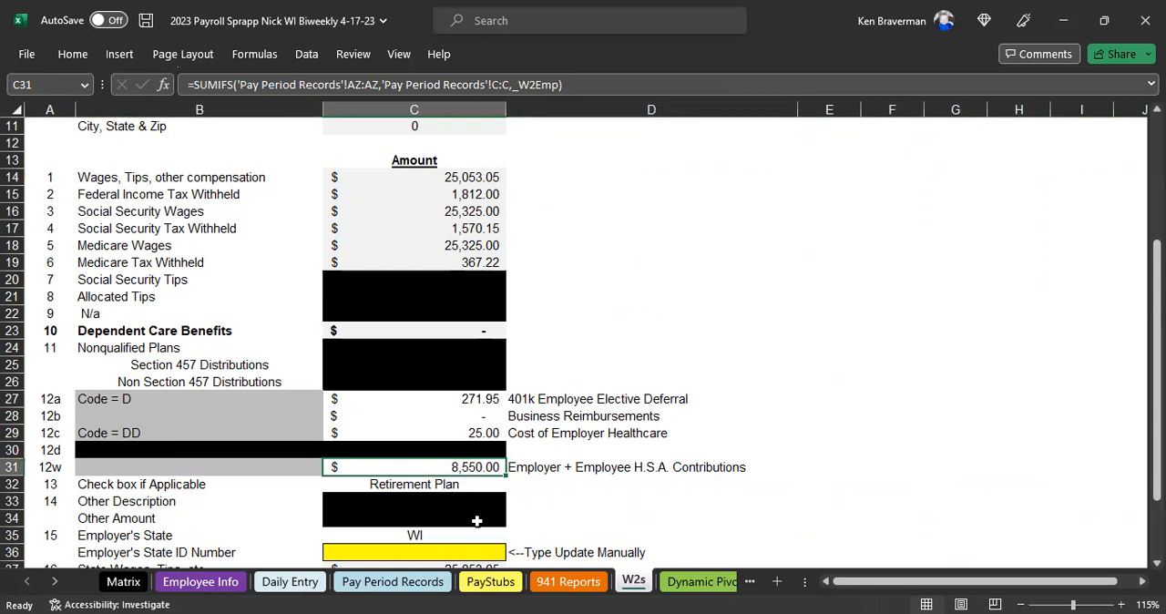
mouse_move(438, 466)
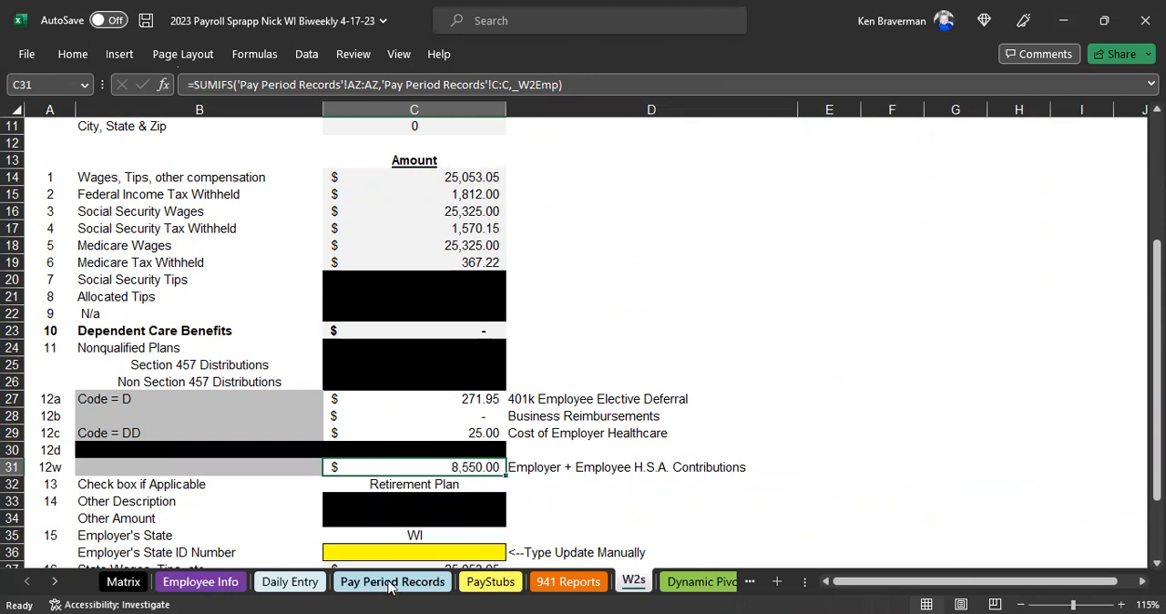
- Return to the Pay Period Records sheet
click(391, 581)
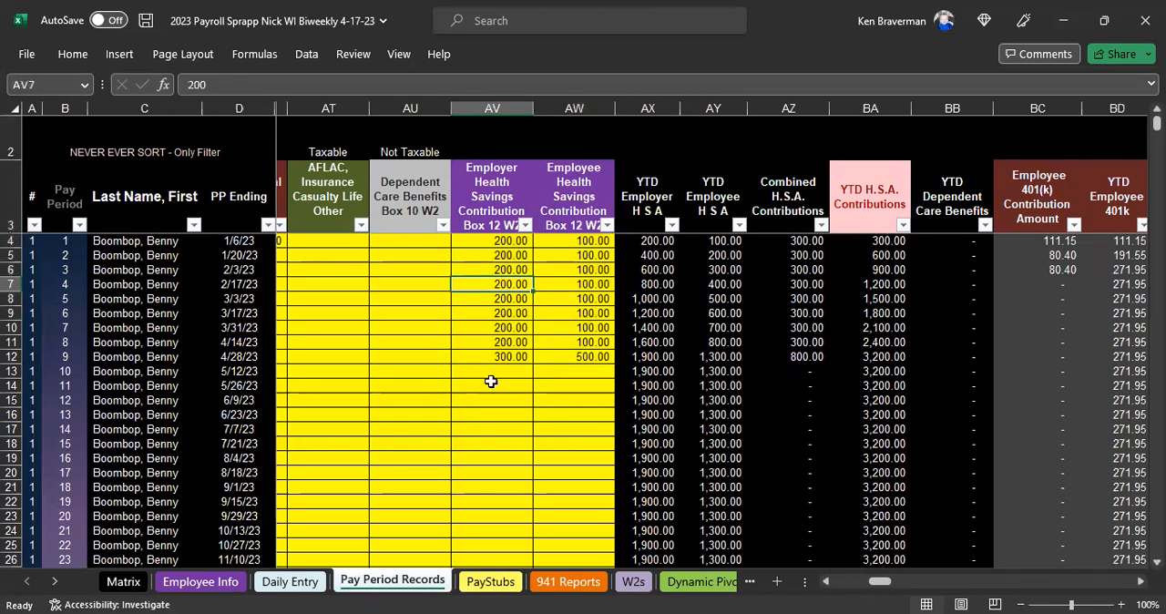
- Scroll across the HSA and benefit columns, then open the Matrix sheet
scroll(left, 3)
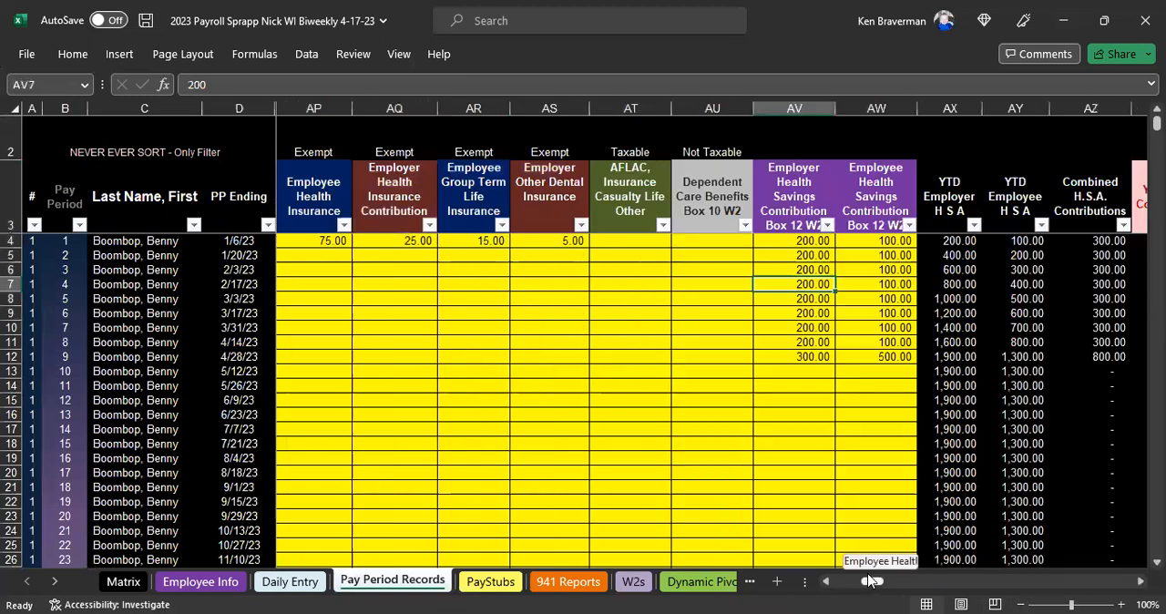
scroll(left, 3)
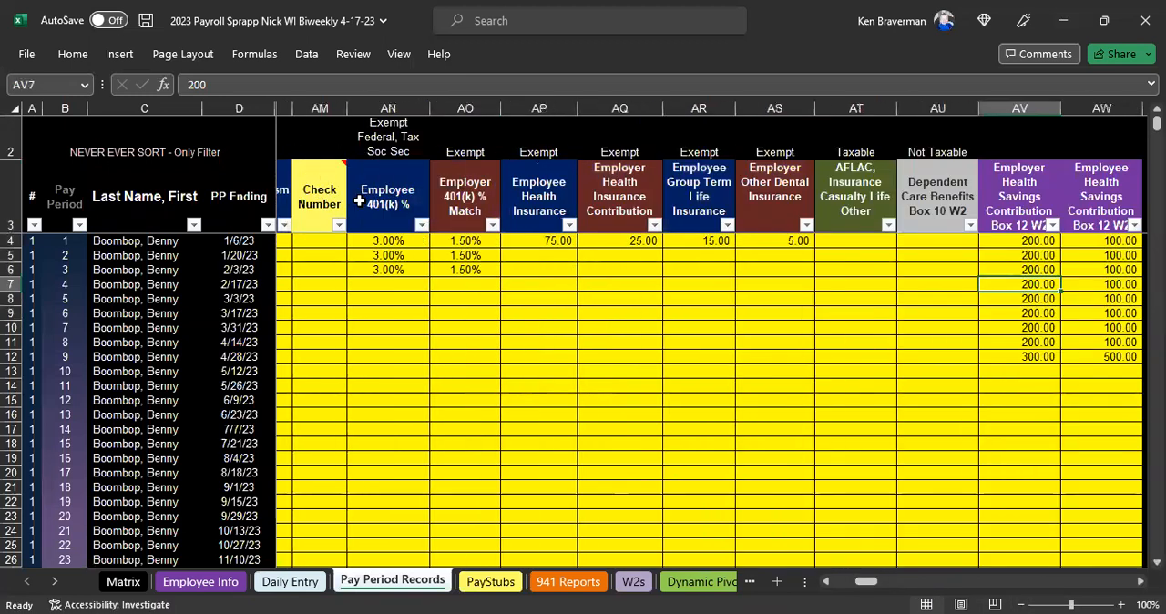
click(387, 198)
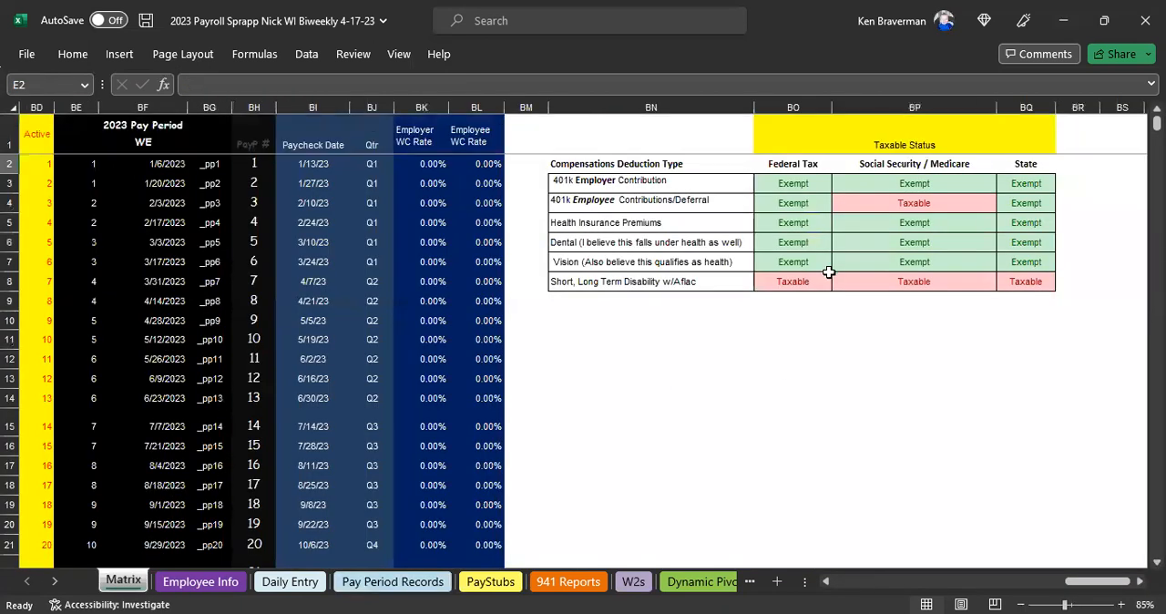
mouse_move(831, 272)
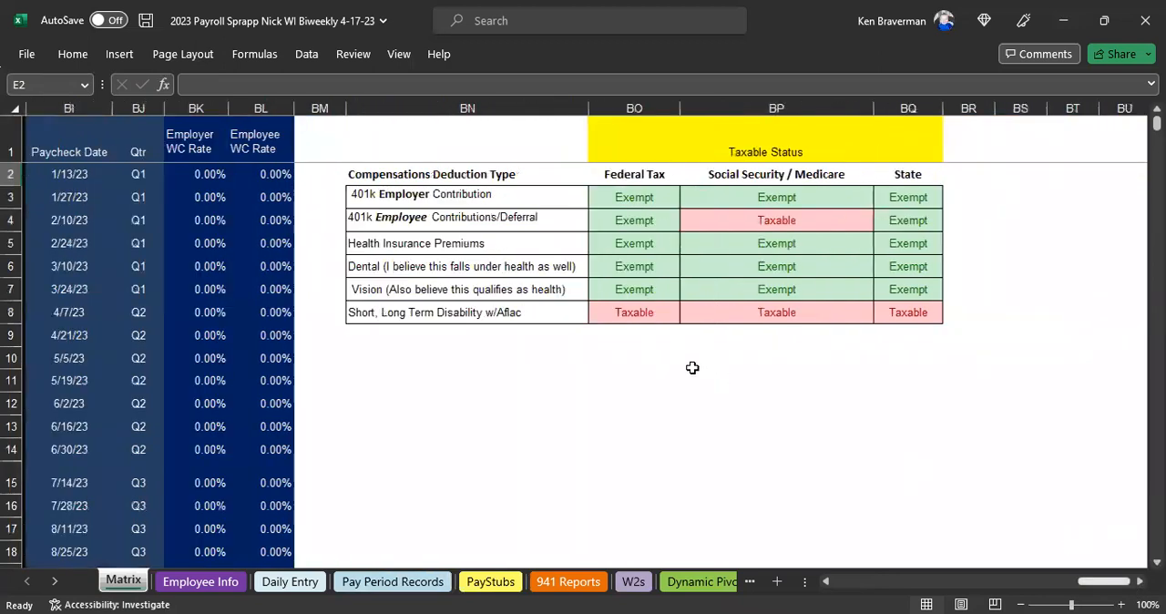
drag(462, 194, 904, 312)
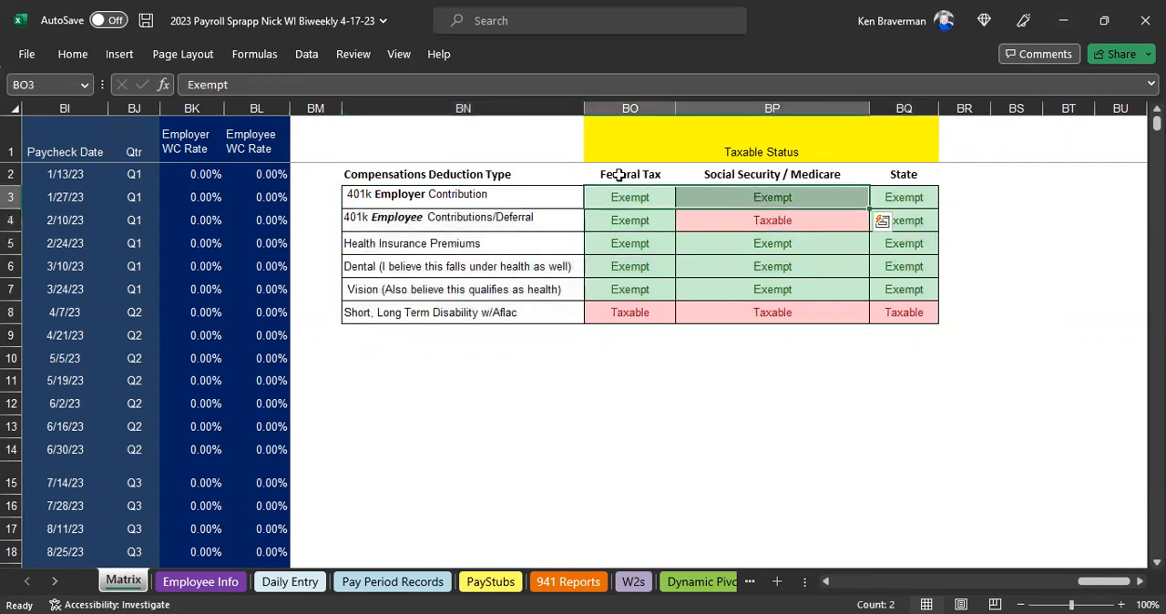
click(772, 174)
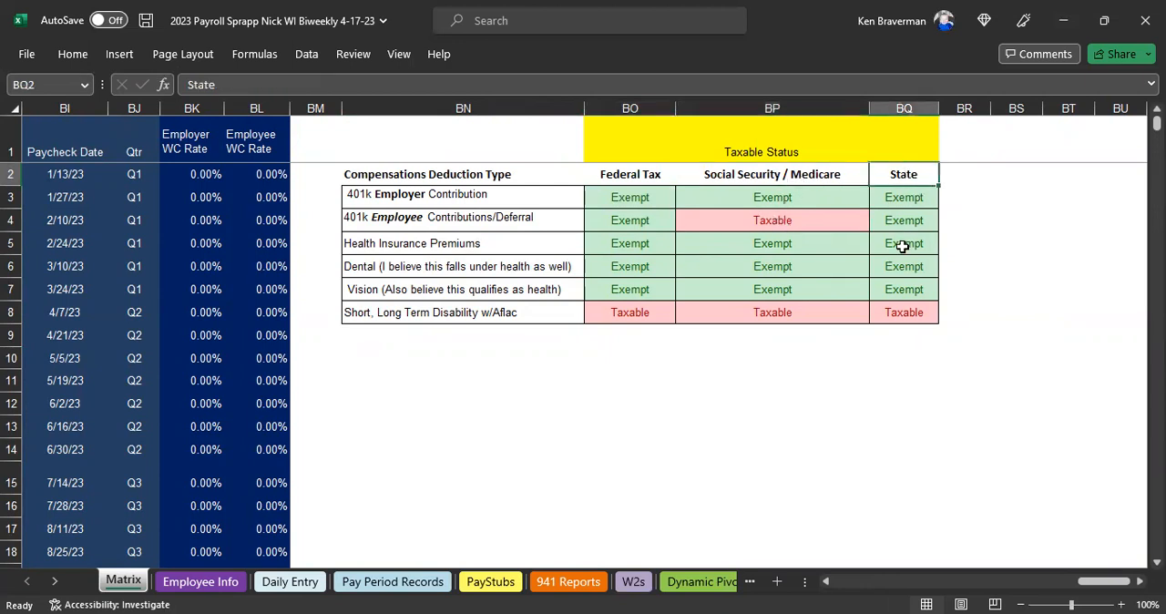
click(629, 358)
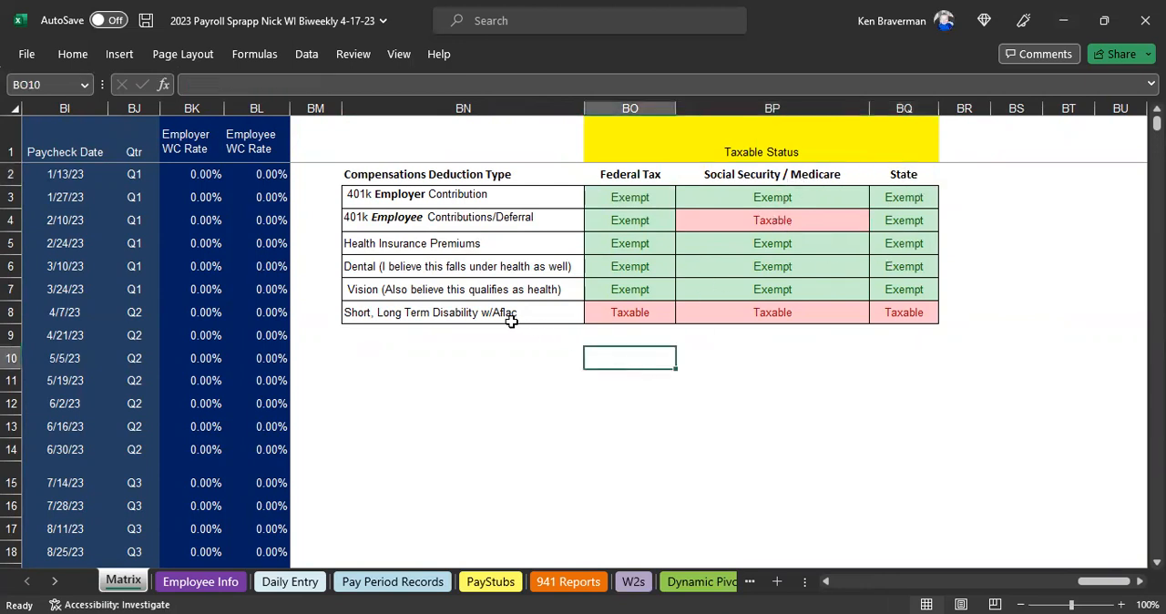
mouse_move(676, 244)
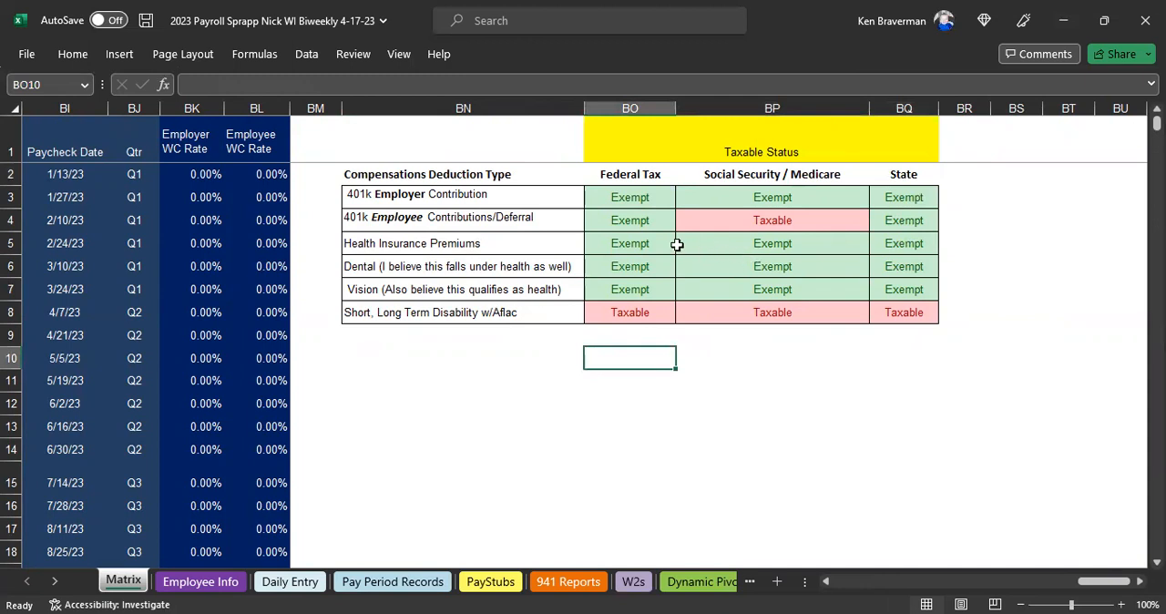
mouse_move(669, 281)
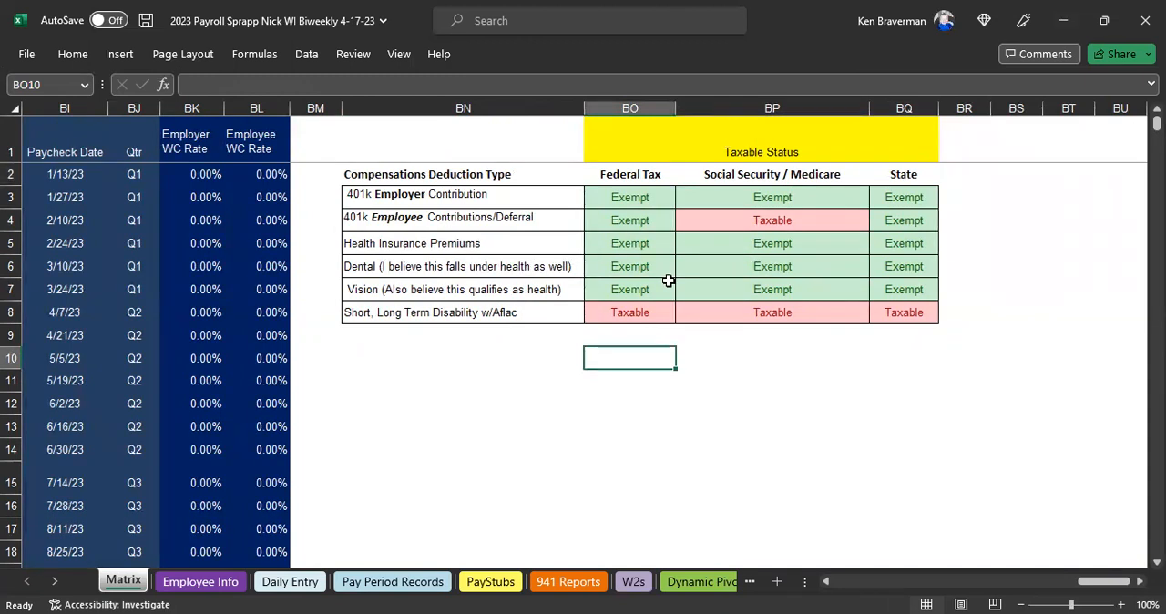
click(903, 174)
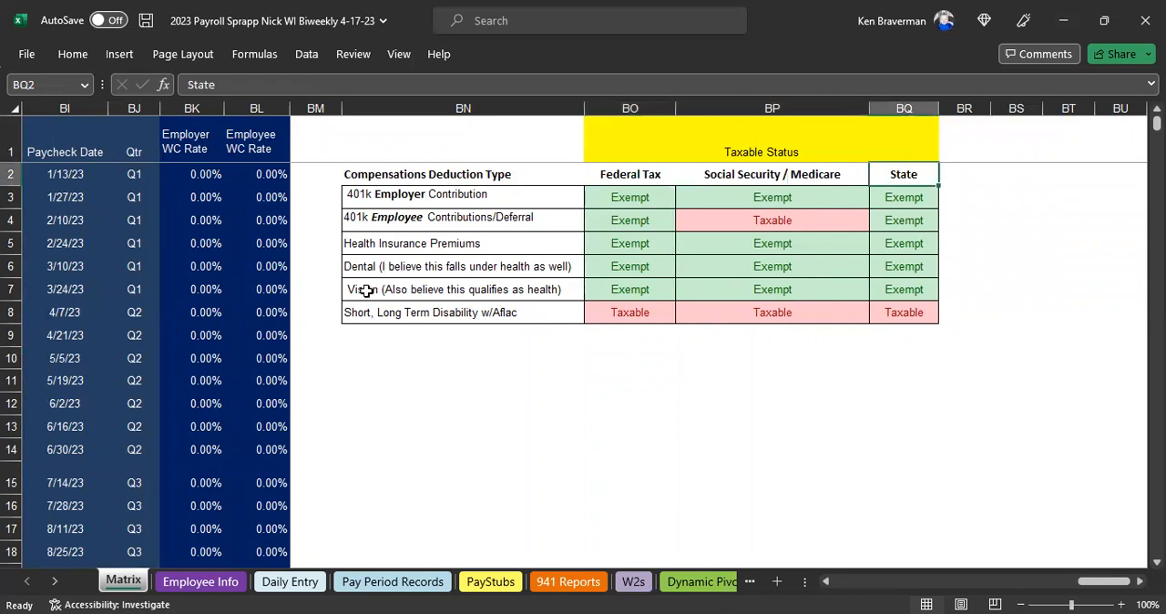
mouse_move(464, 243)
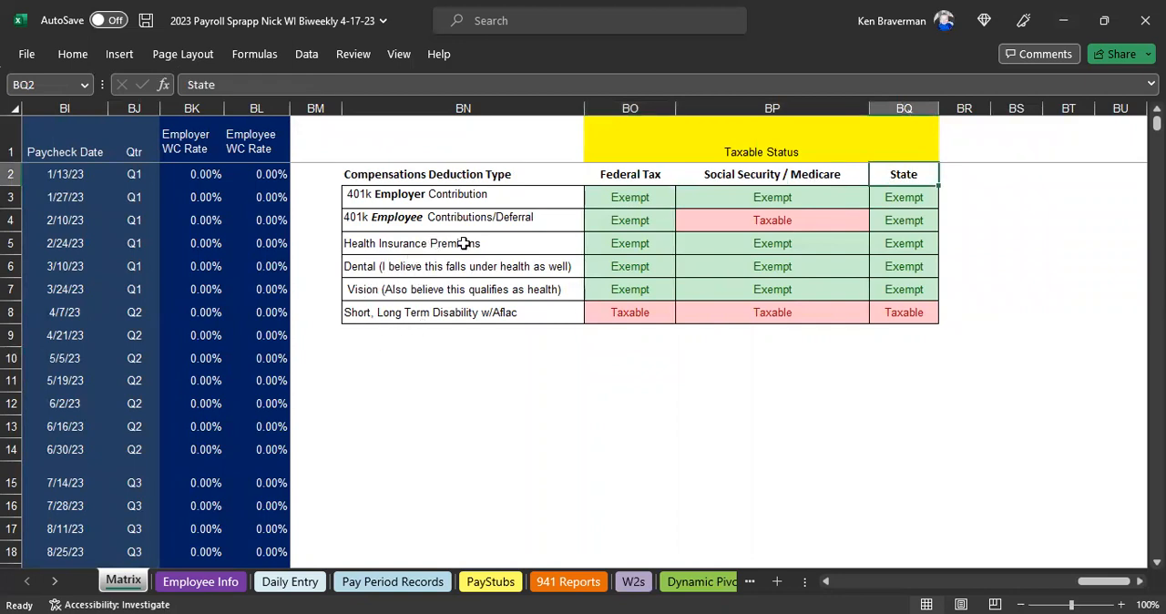
click(462, 244)
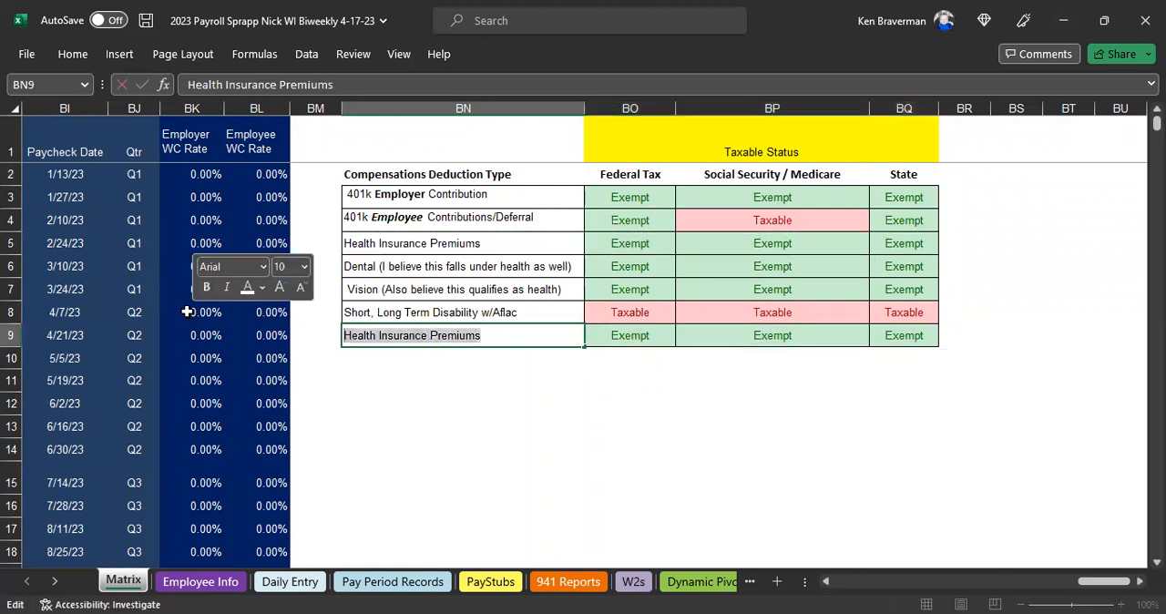
- Label the new matrix row 'H.S.As both Employer and Employee Contributions' and widen column BN
text(H.S)
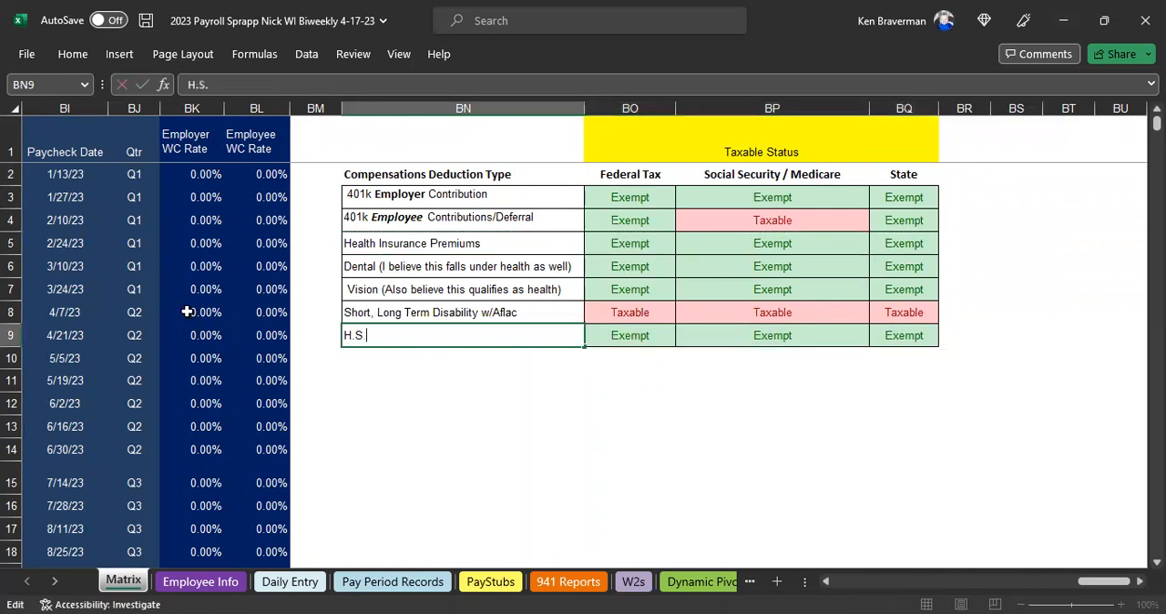
text(.As both Employer and)
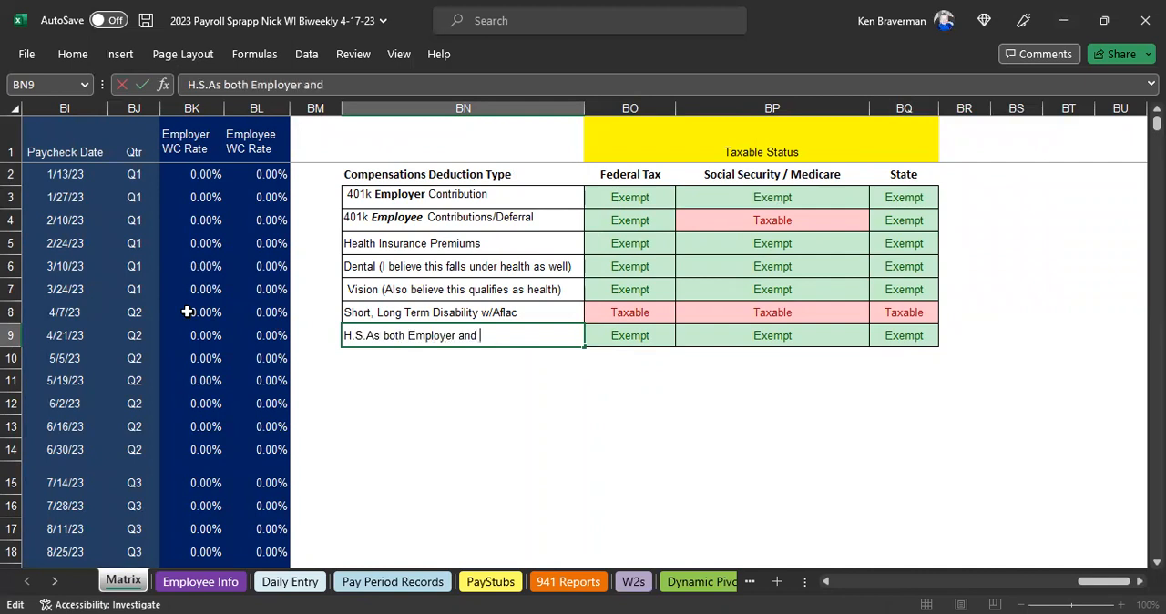
text(Employee Con)
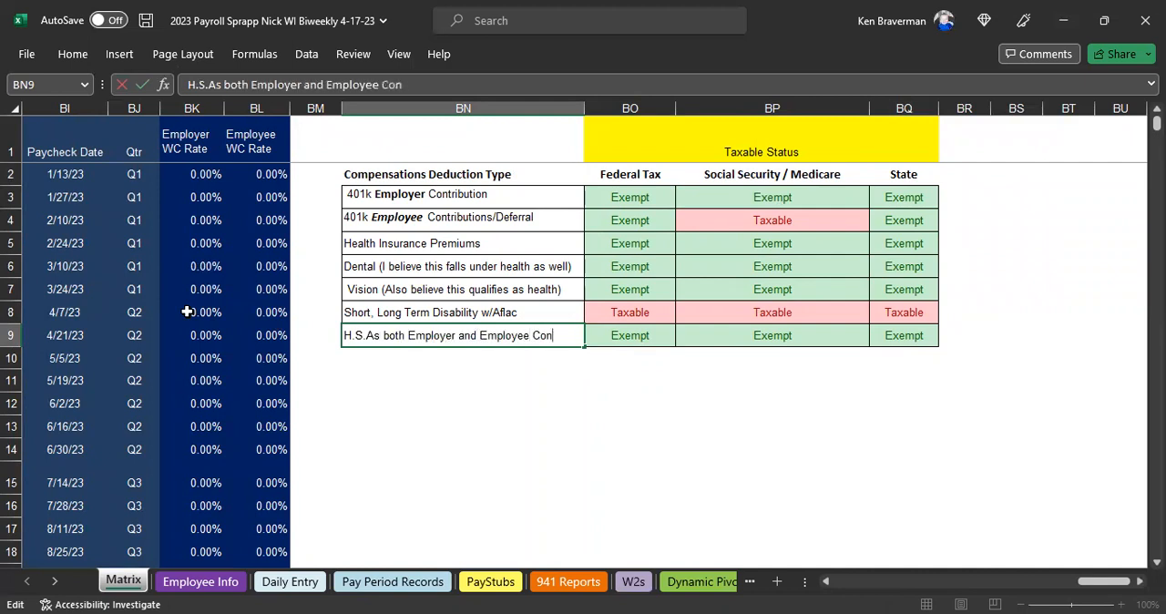
key(Return)
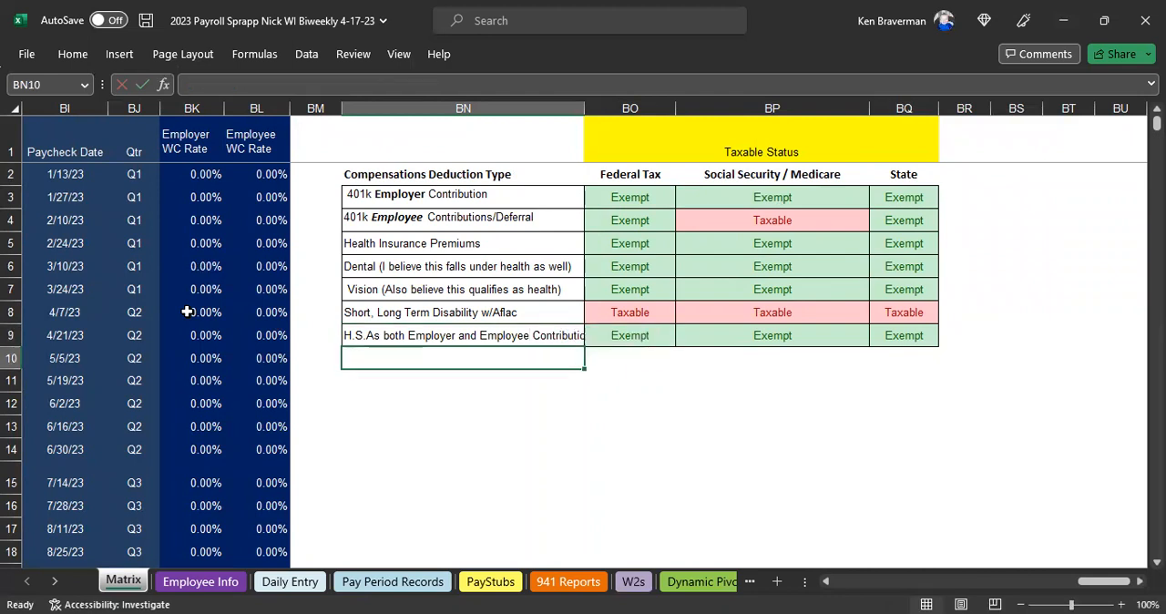
drag(585, 107, 613, 107)
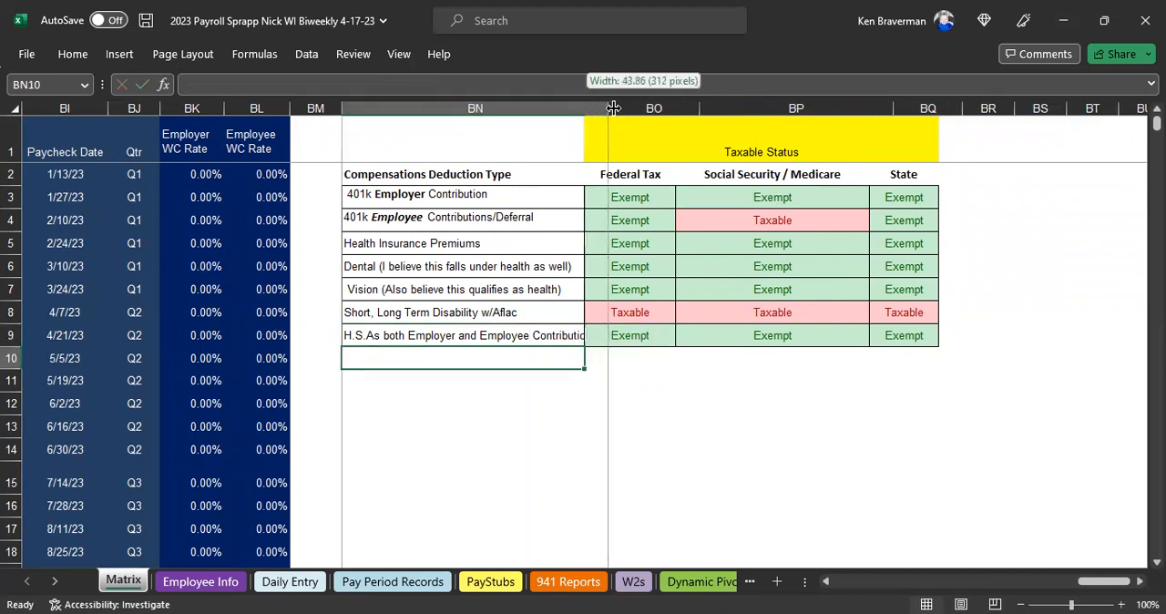
drag(613, 107, 613, 107)
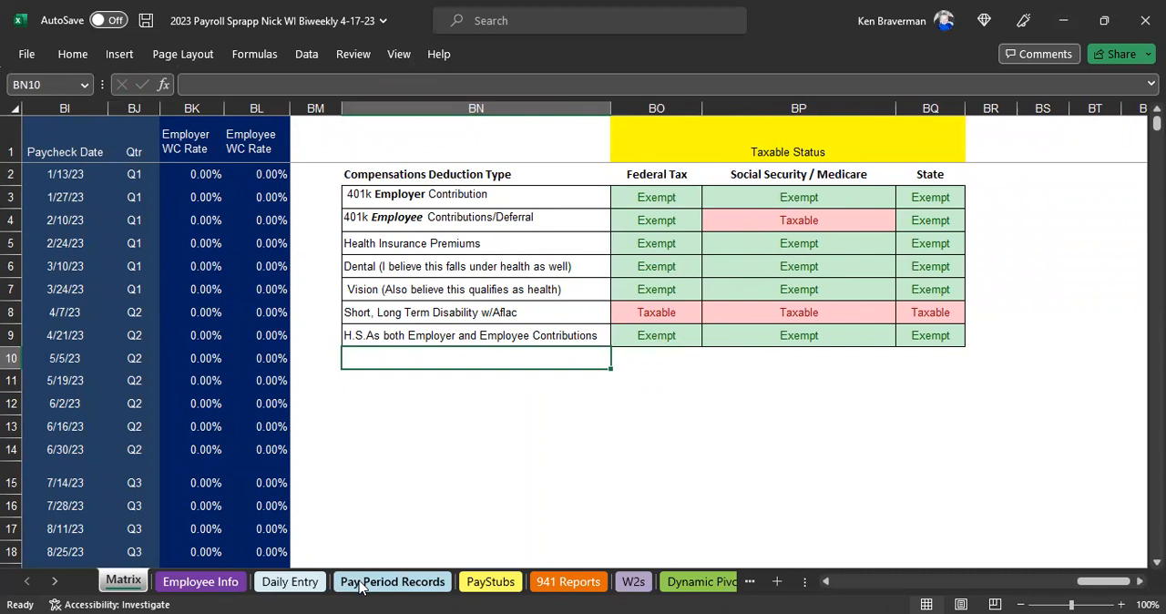
click(391, 581)
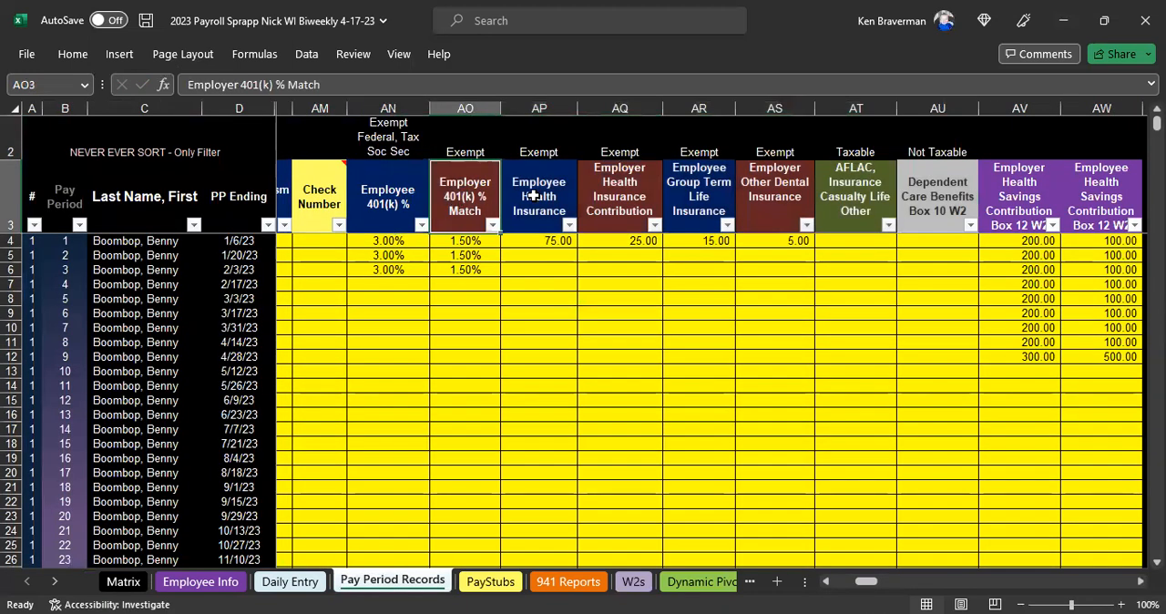
click(698, 137)
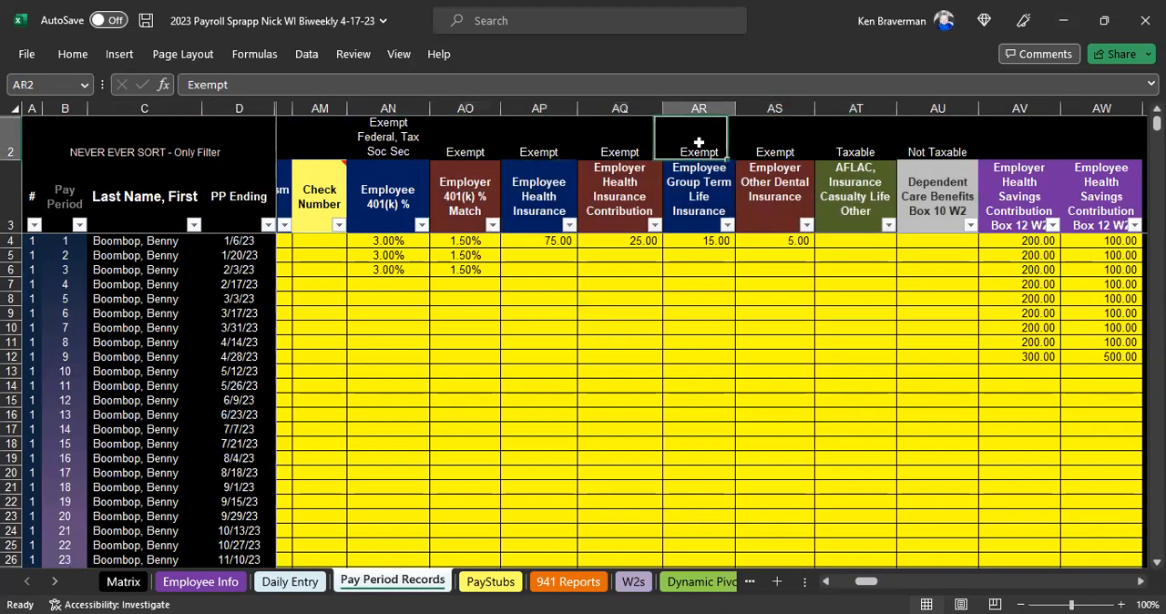
click(855, 137)
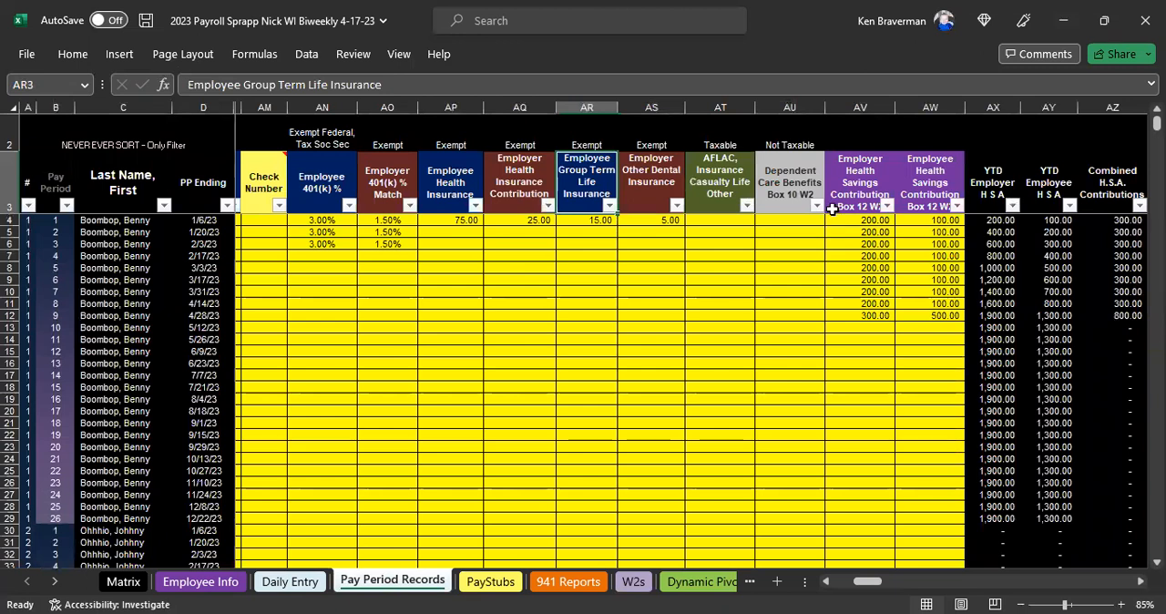
mouse_move(872, 301)
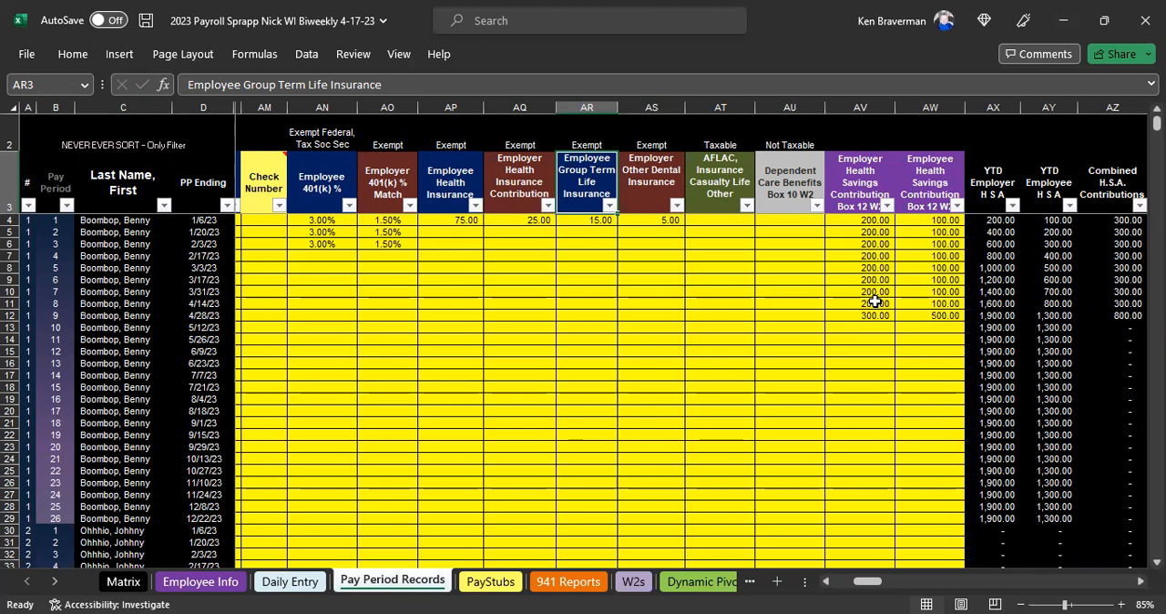
mouse_move(884, 272)
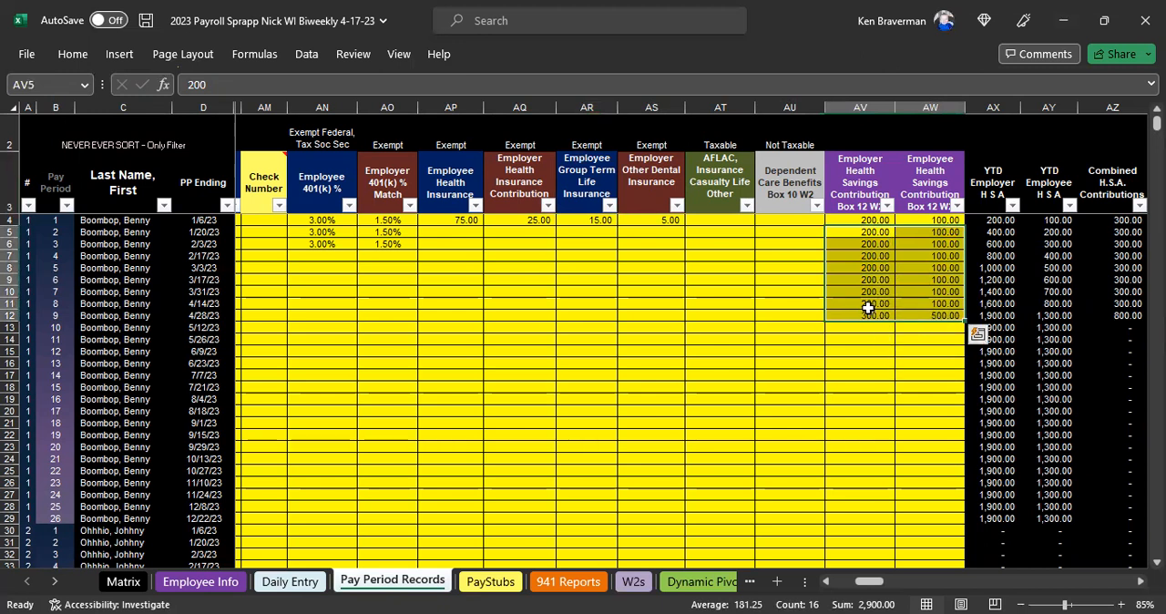
mouse_move(861, 285)
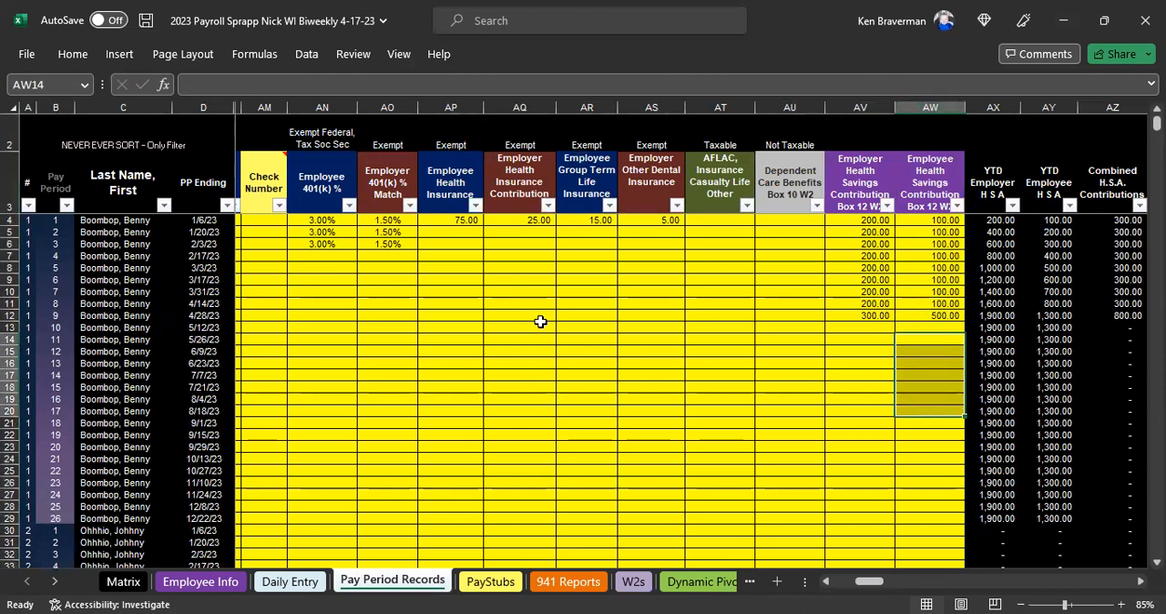
mouse_move(1089, 433)
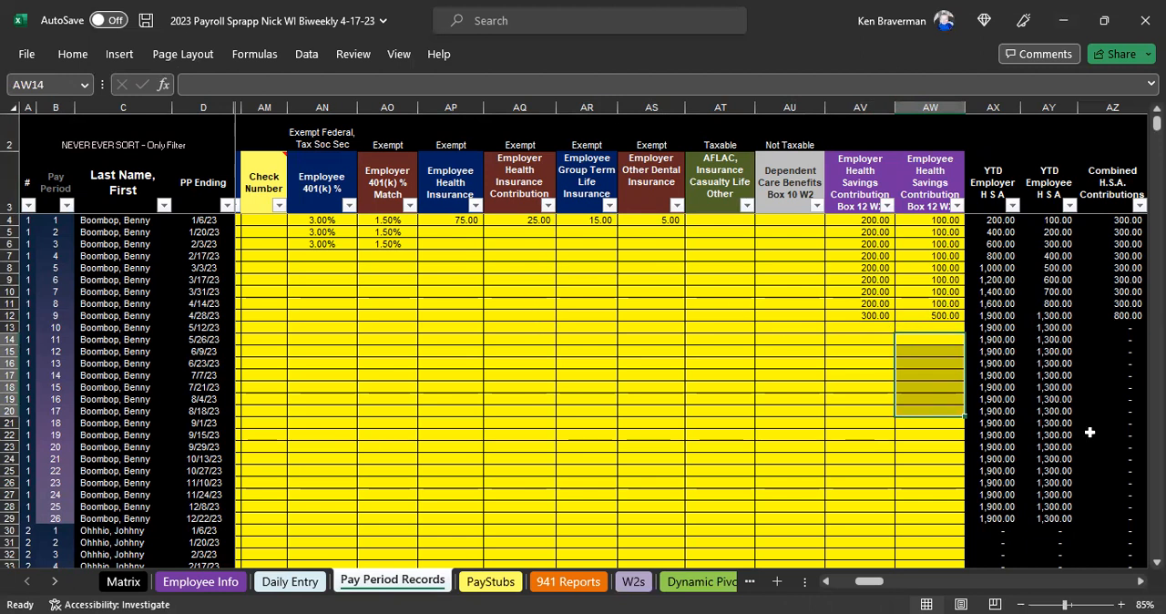